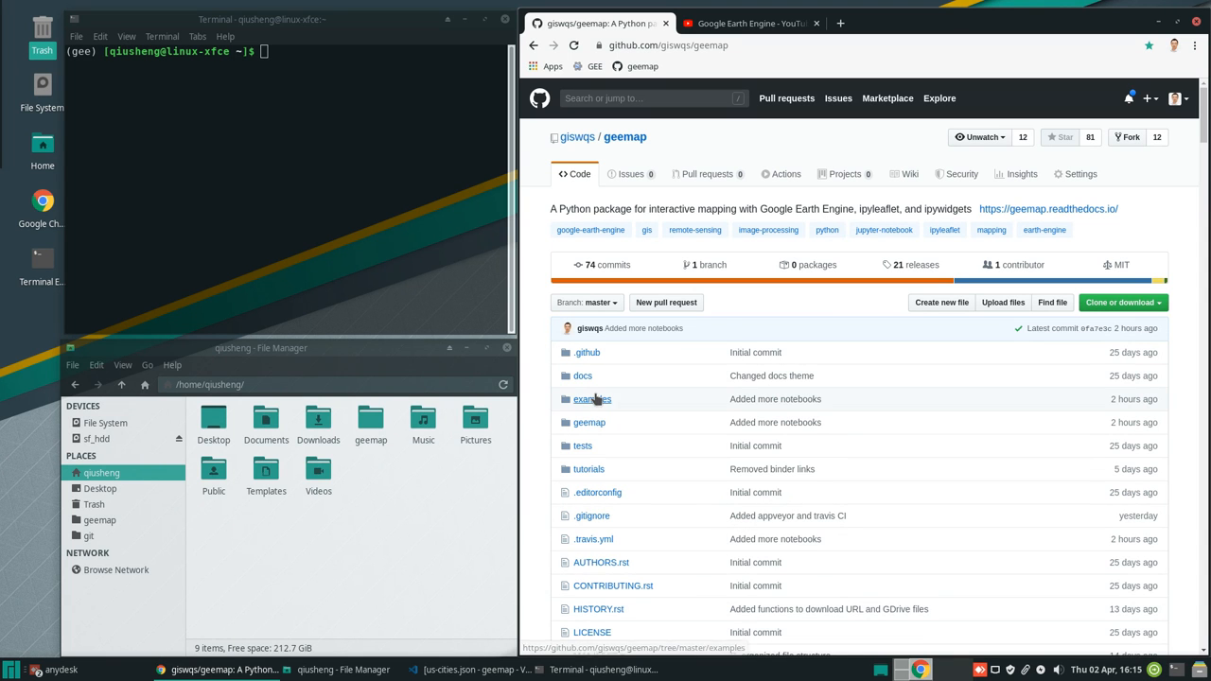
{"action": "mouse_move", "coordinate": [593, 399]}
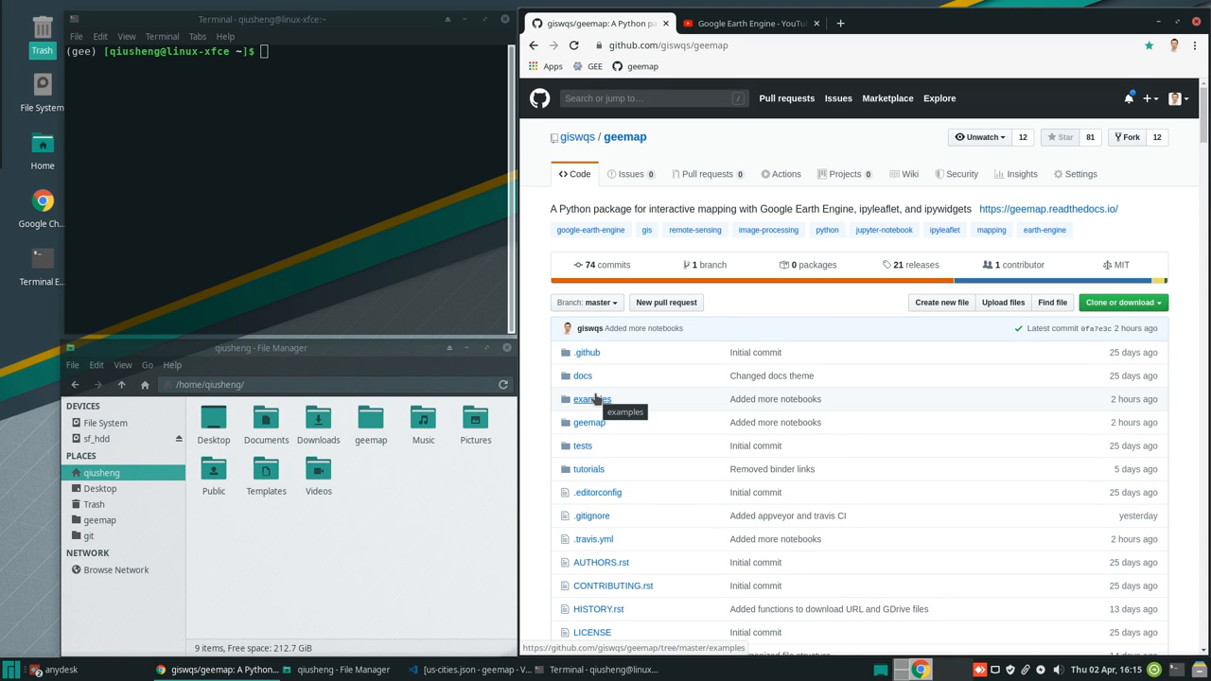
{"action": "mouse_move", "coordinate": [832, 314]}
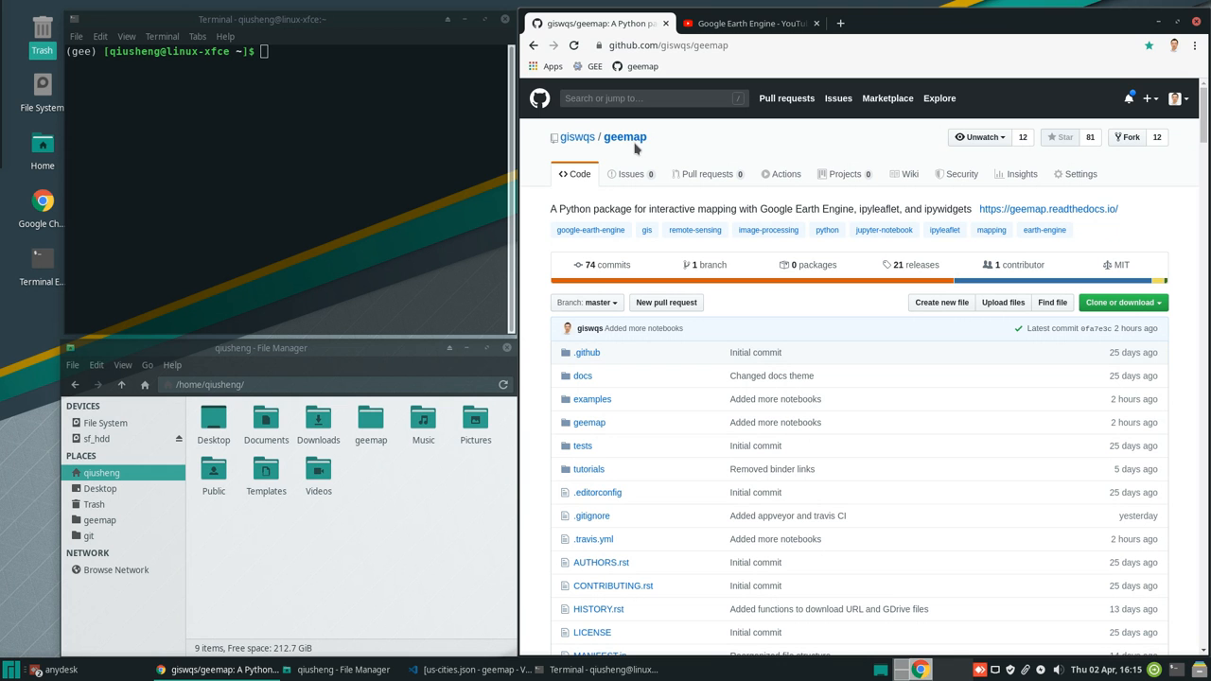
{"action": "mouse_move", "coordinate": [702, 137]}
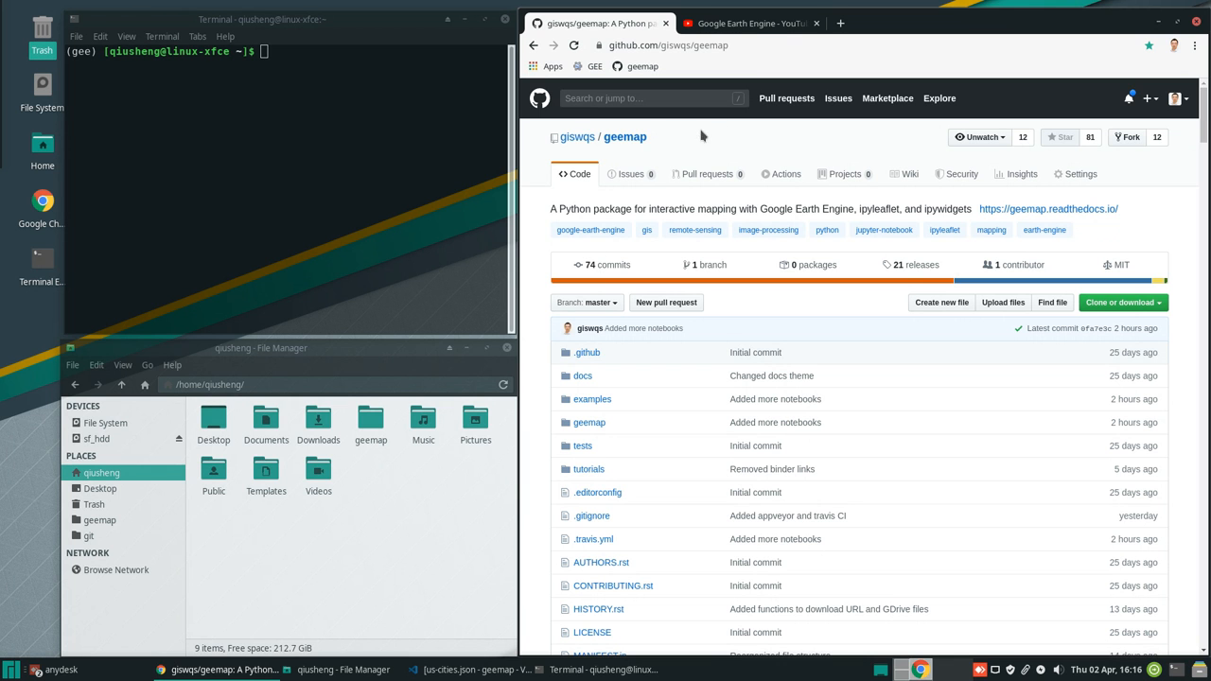
- Open the examples folder of the giswqs/geemap GitHub repository
{"action": "left_click", "coordinate": [747, 23]}
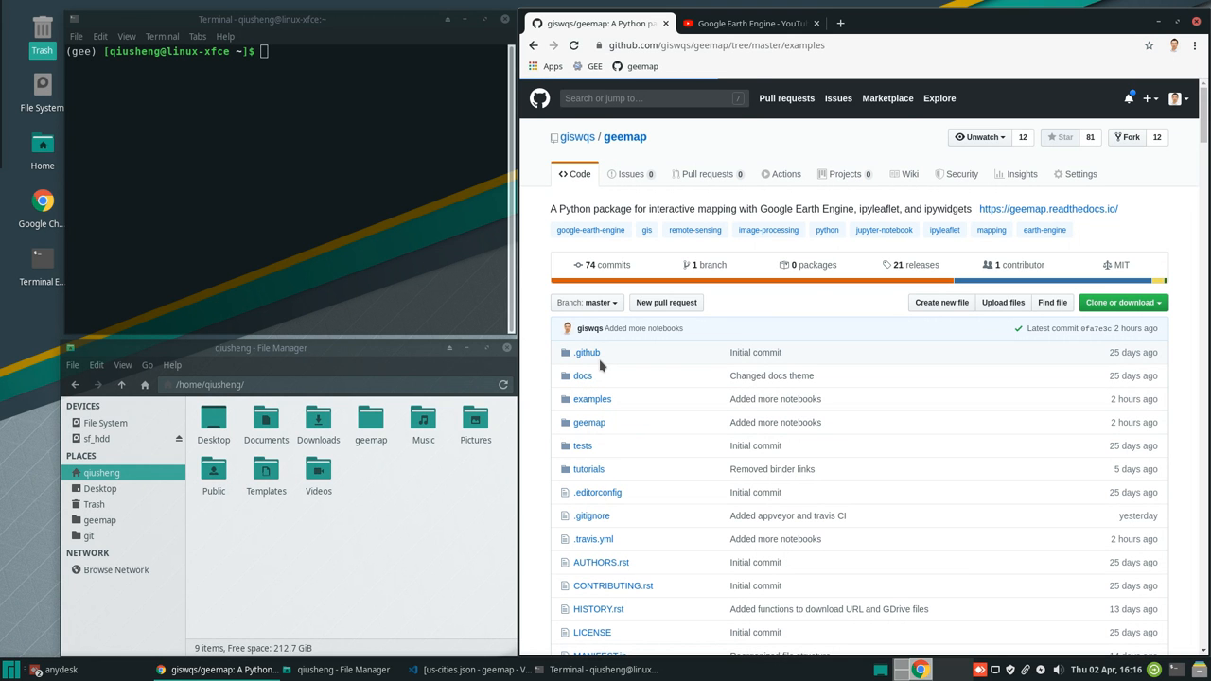
{"action": "mouse_move", "coordinate": [621, 415]}
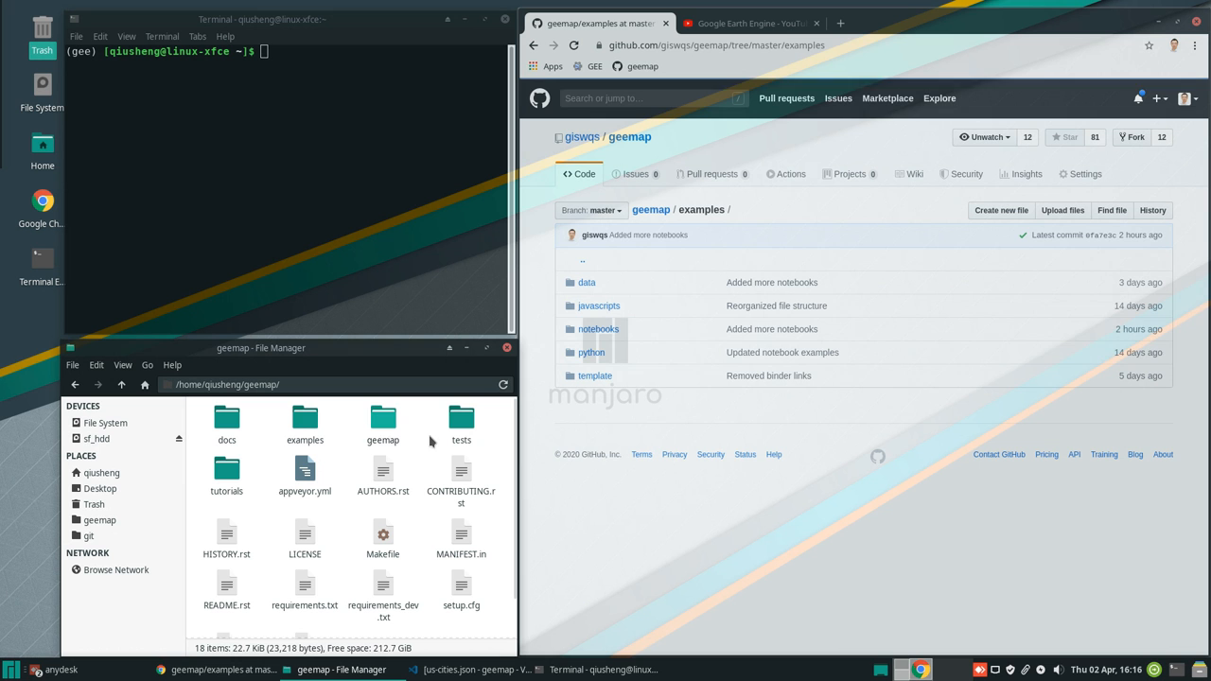
{"action": "mouse_move", "coordinate": [608, 336]}
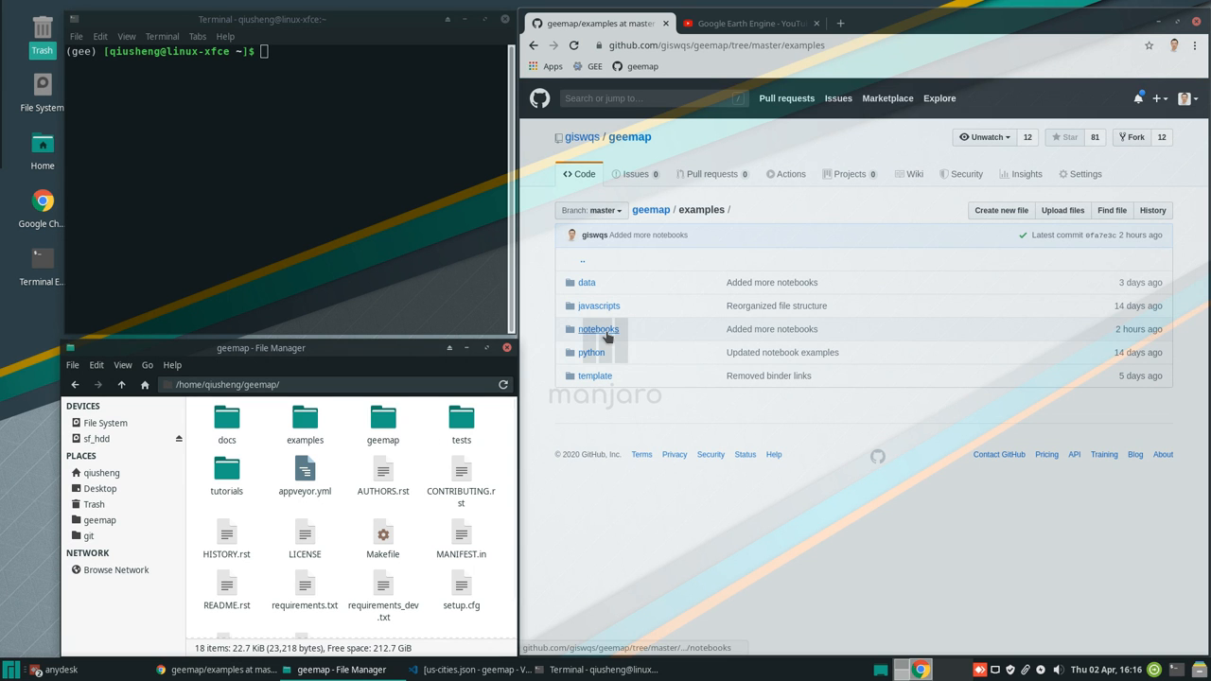
- Browse the examples/notebooks folder listing on GitHub
{"action": "left_click", "coordinate": [597, 328]}
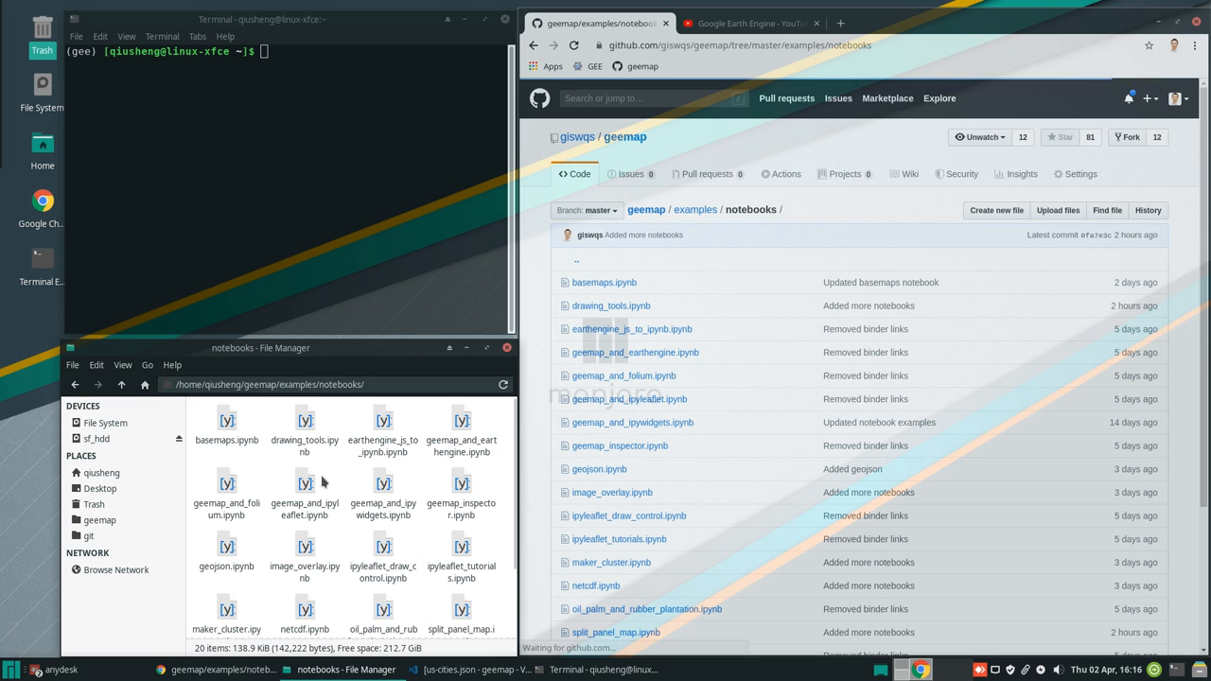
{"action": "scroll", "scroll_direction": "down", "scroll_amount": 3}
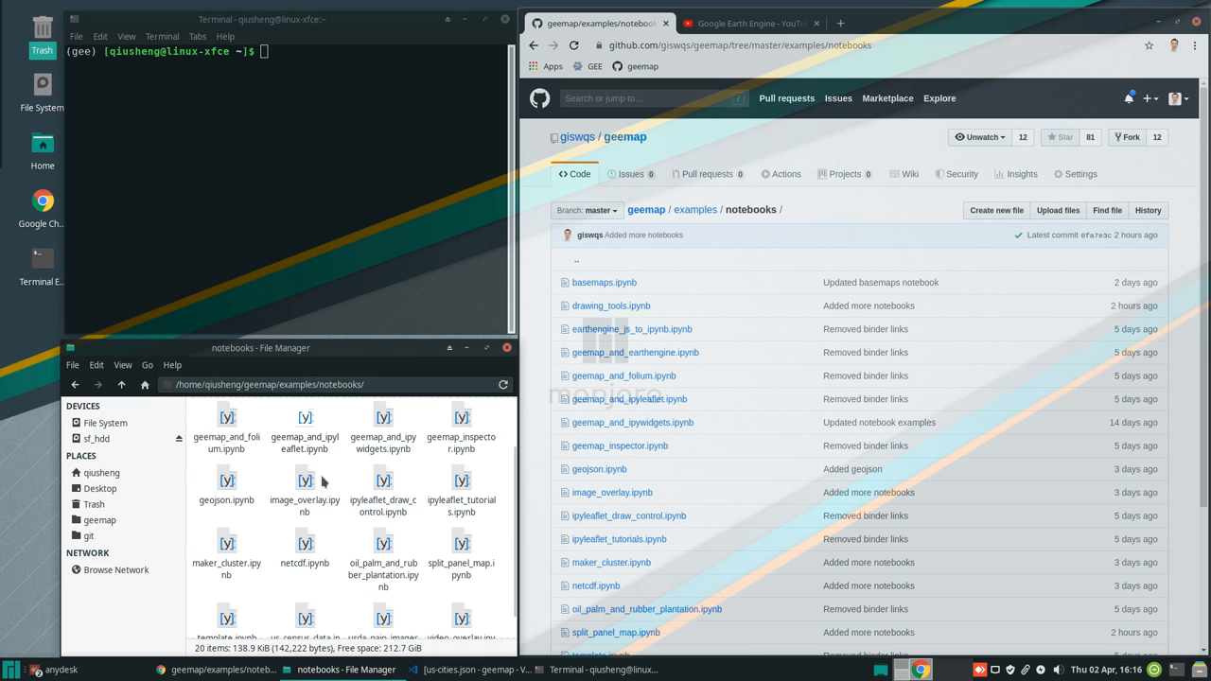
{"action": "scroll", "scroll_direction": "down", "scroll_amount": 3}
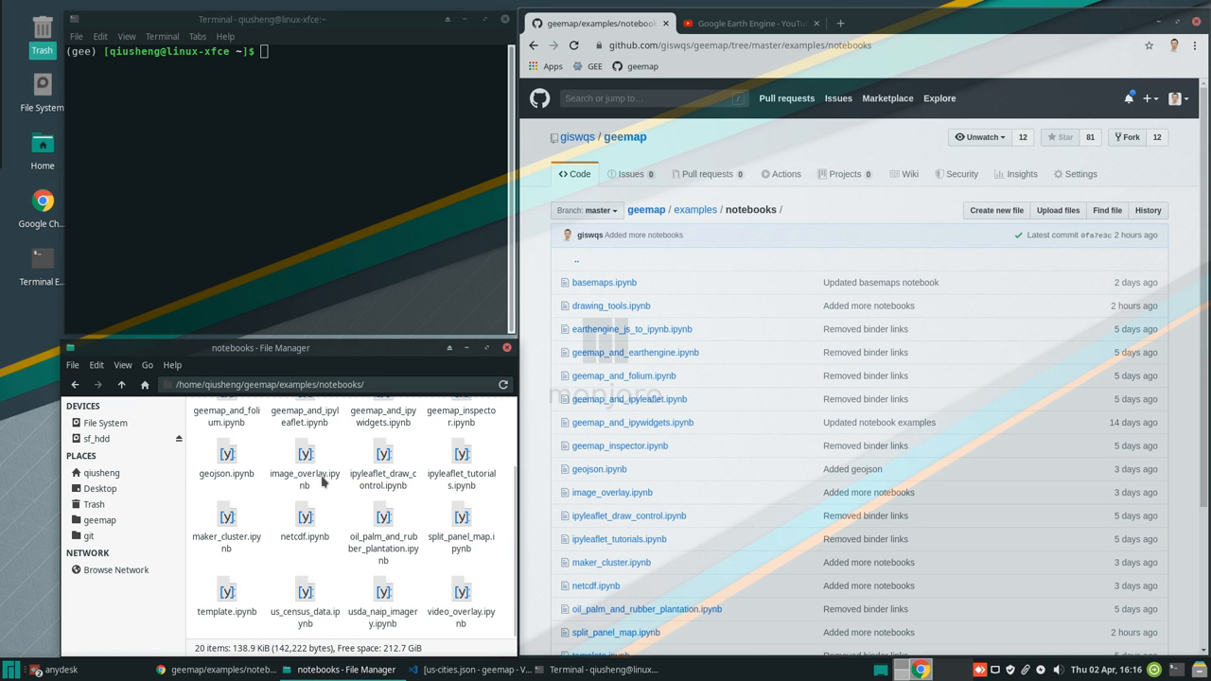
{"action": "mouse_move", "coordinate": [688, 430]}
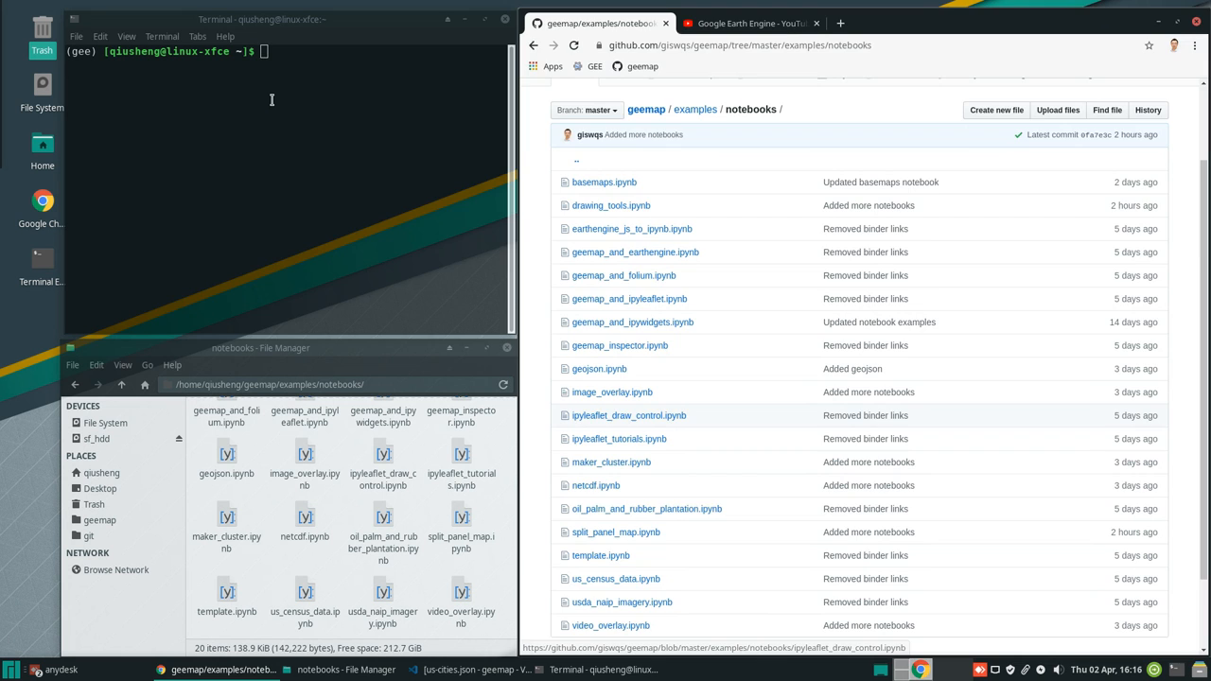
- Start the server with 'jupyter notebook' from the home directory
{"action": "type", "text": "jpu"}
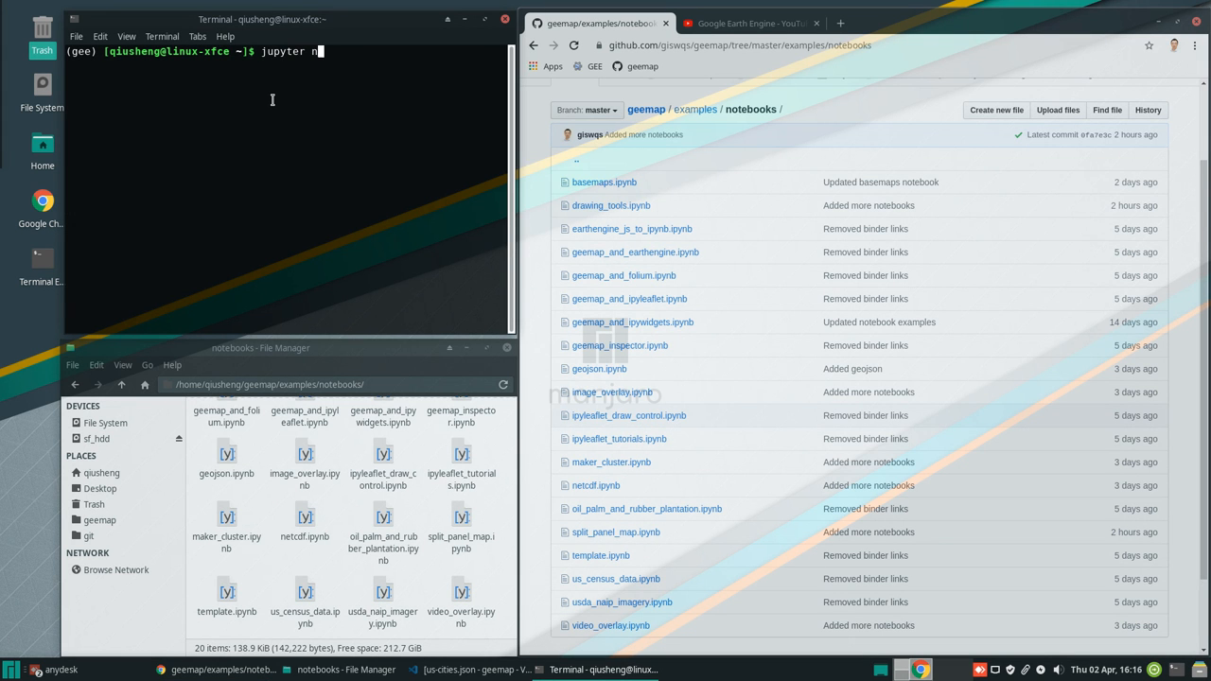
{"action": "type", "text": "otebook"}
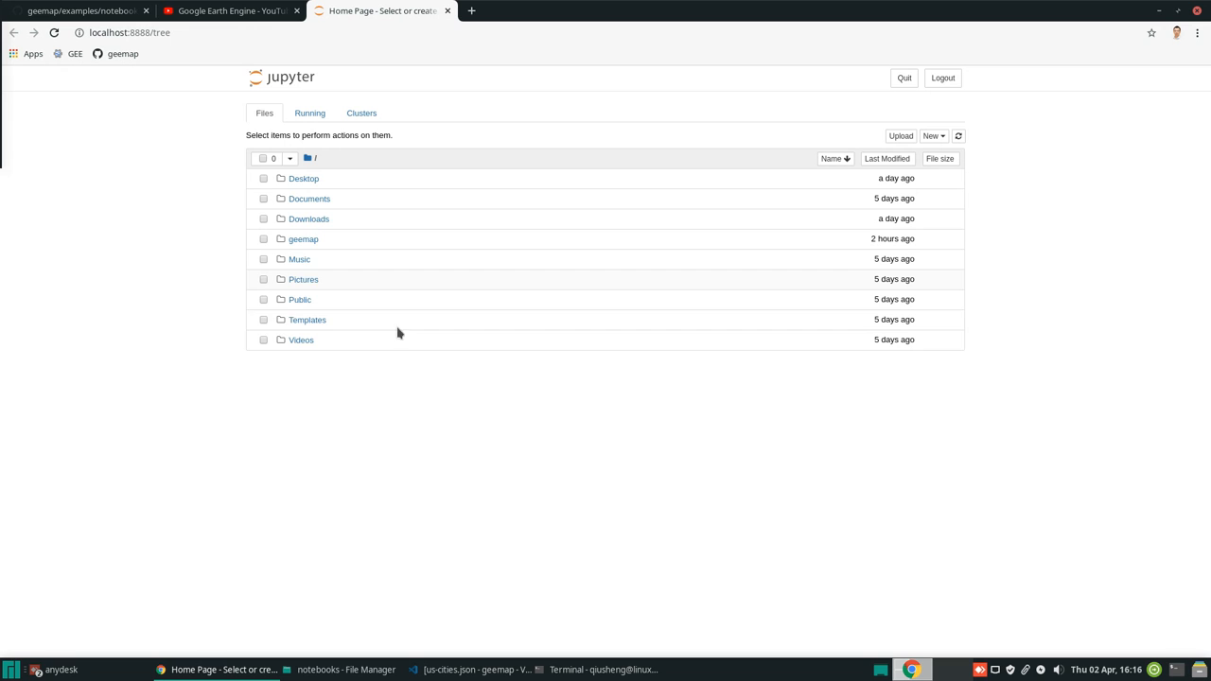
{"action": "mouse_move", "coordinate": [303, 239]}
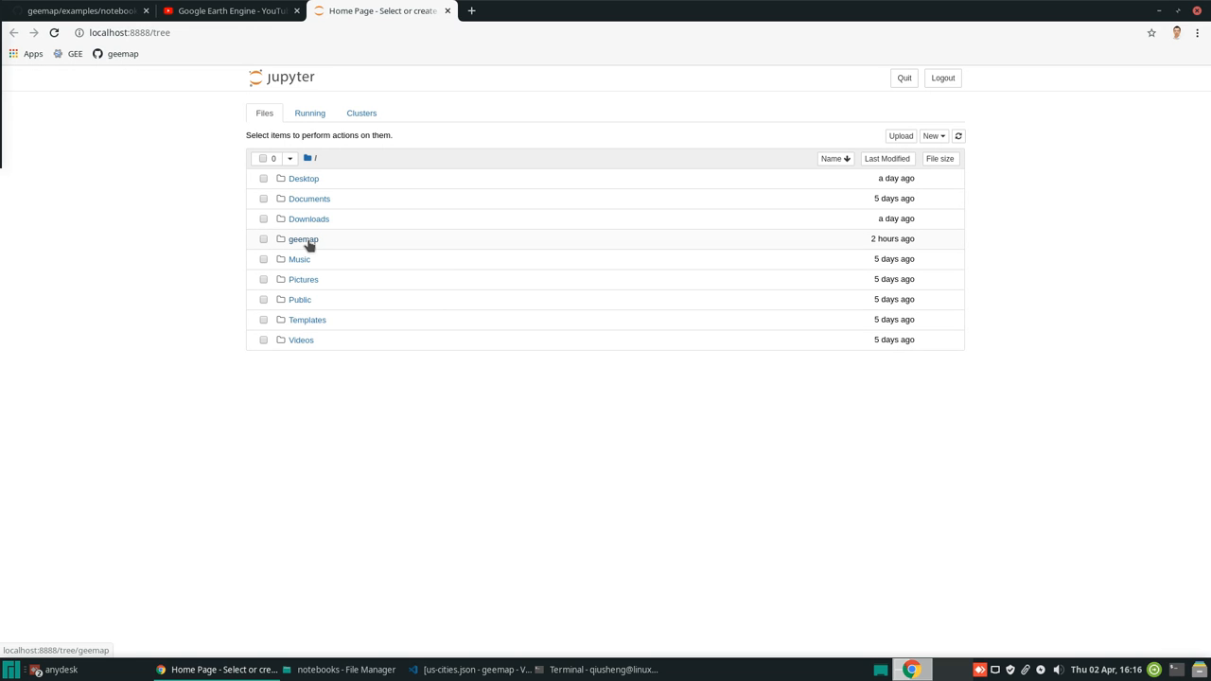
- Navigate the Jupyter file browser into geemap/examples/notebooks
{"action": "left_click", "coordinate": [302, 238]}
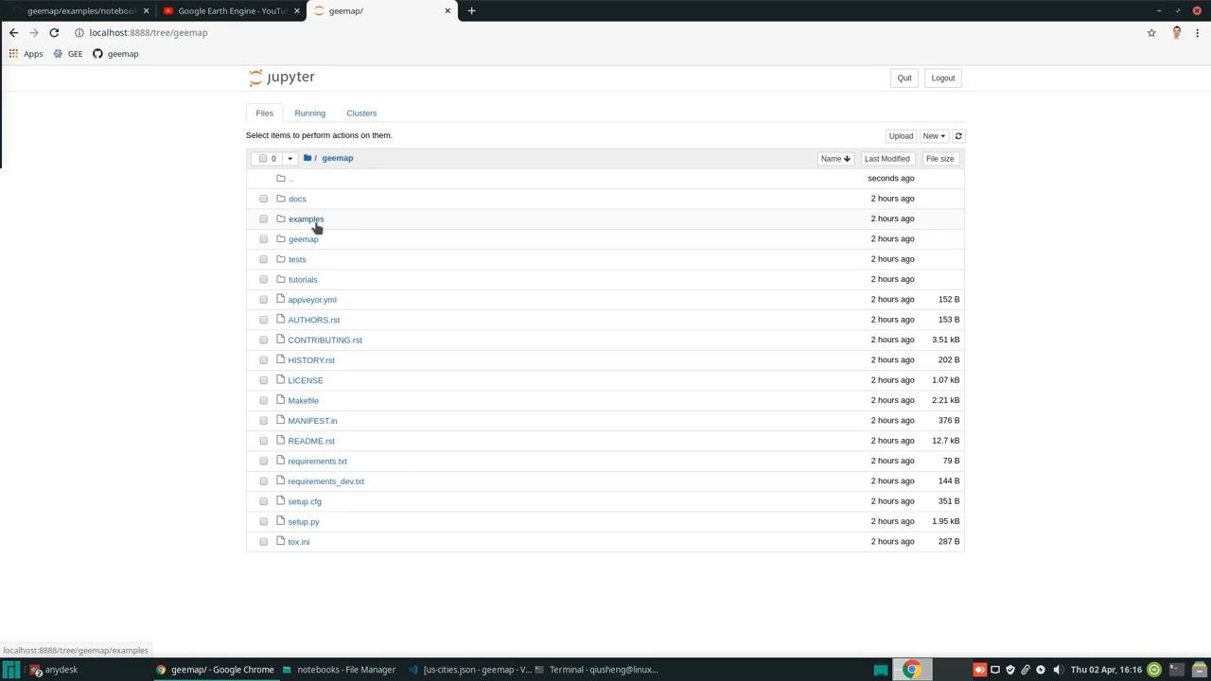
{"action": "left_click", "coordinate": [307, 219]}
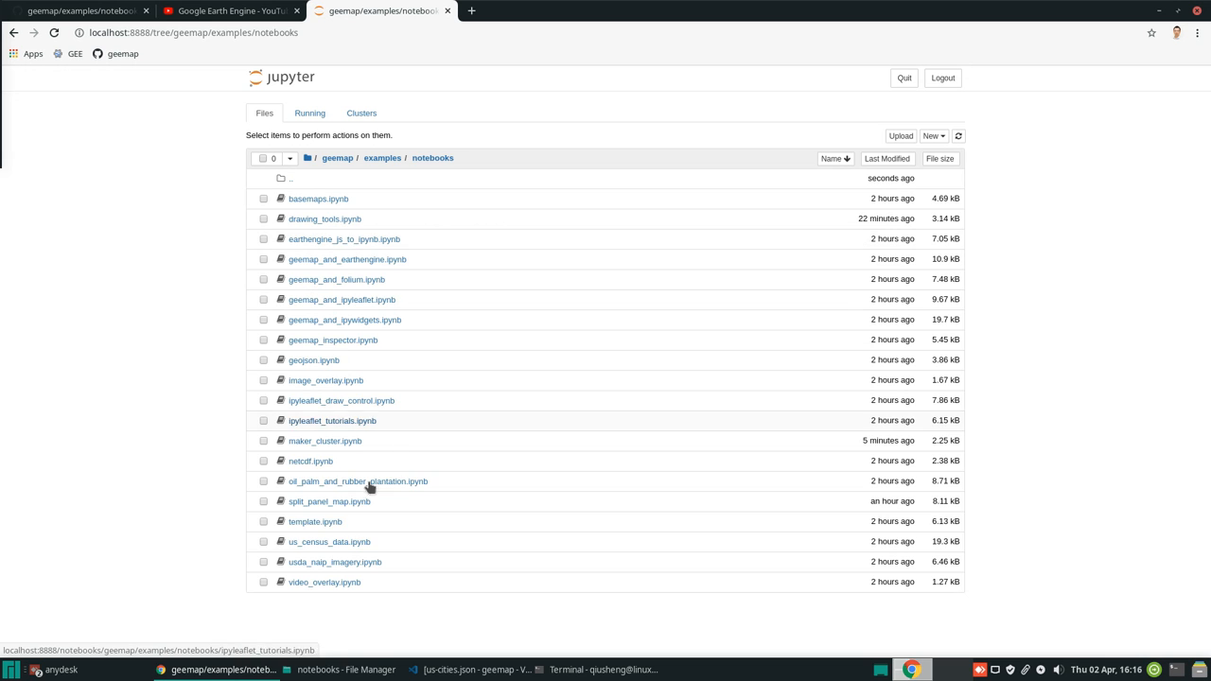
{"action": "mouse_move", "coordinate": [313, 522]}
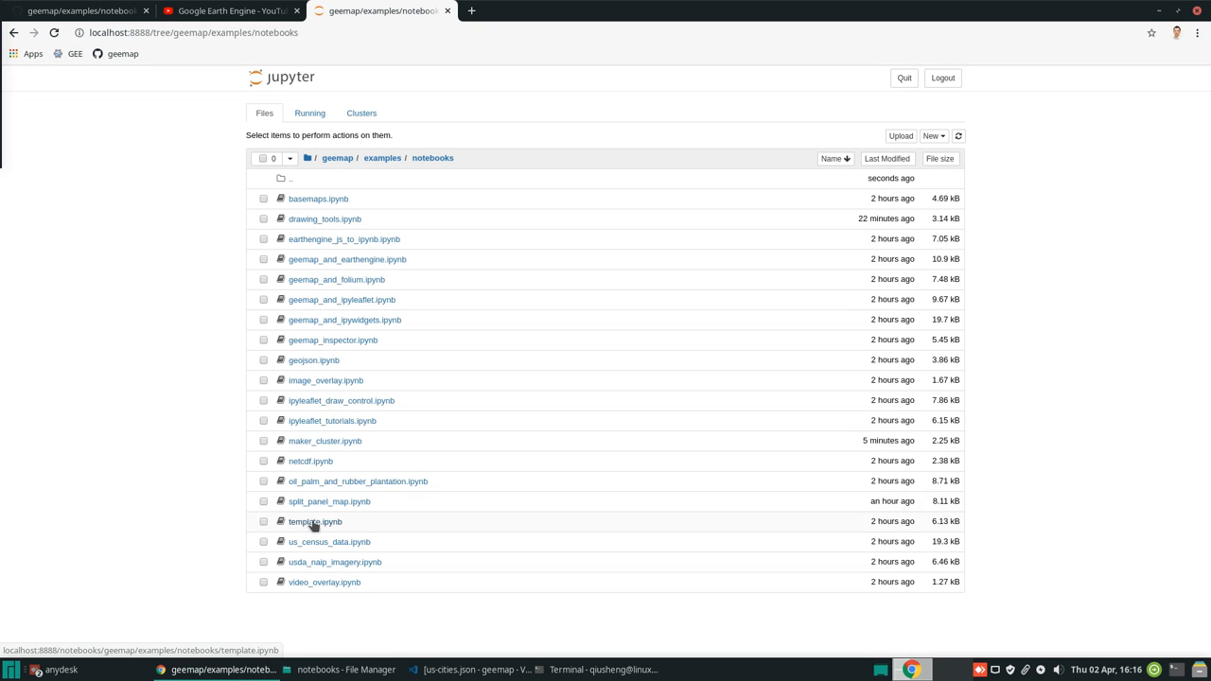
{"action": "mouse_move", "coordinate": [321, 416]}
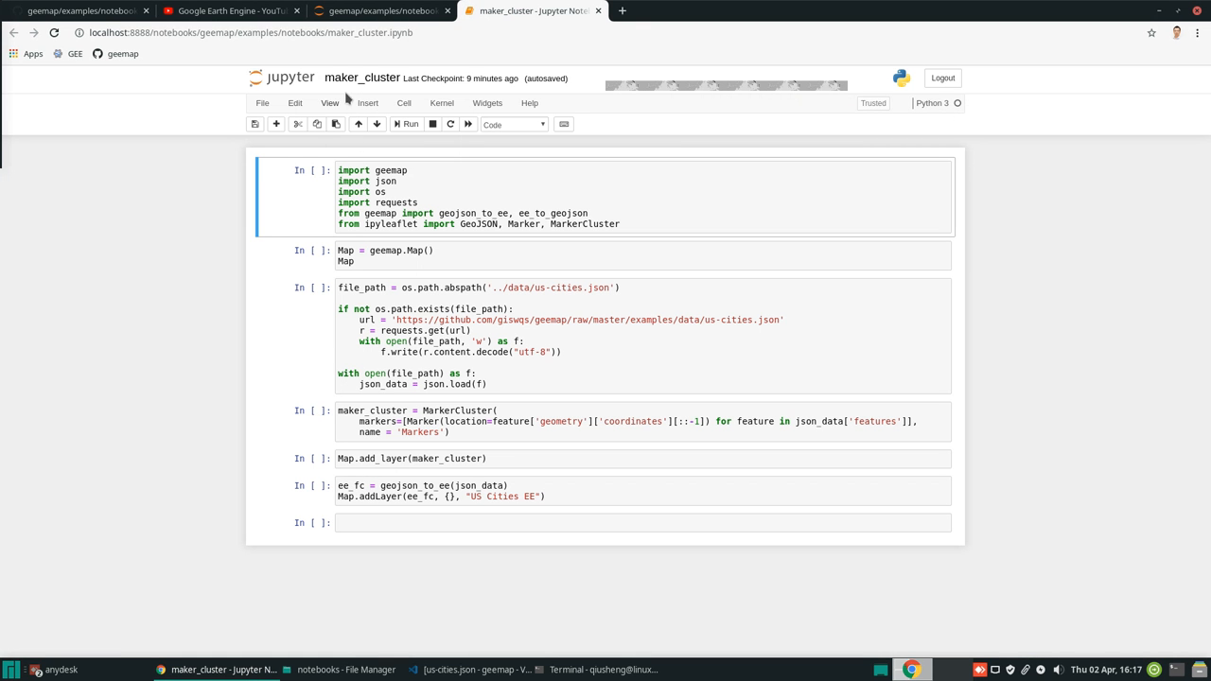
{"action": "mouse_move", "coordinate": [113, 182]}
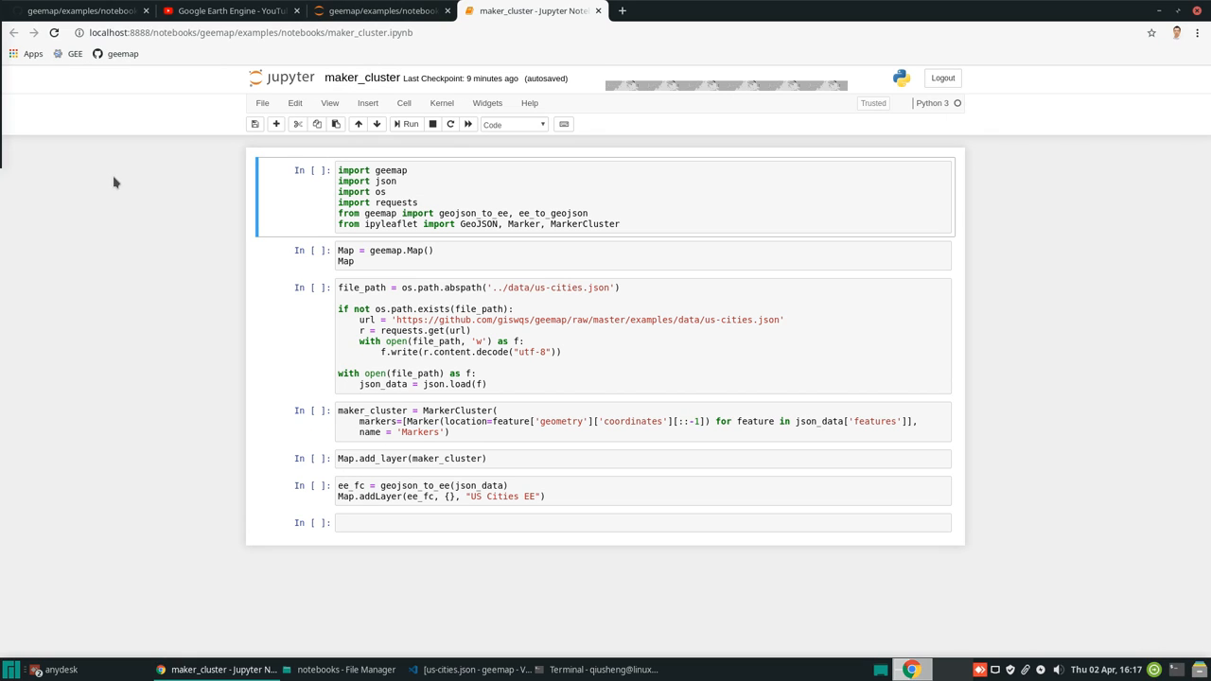
{"action": "mouse_move", "coordinate": [254, 351]}
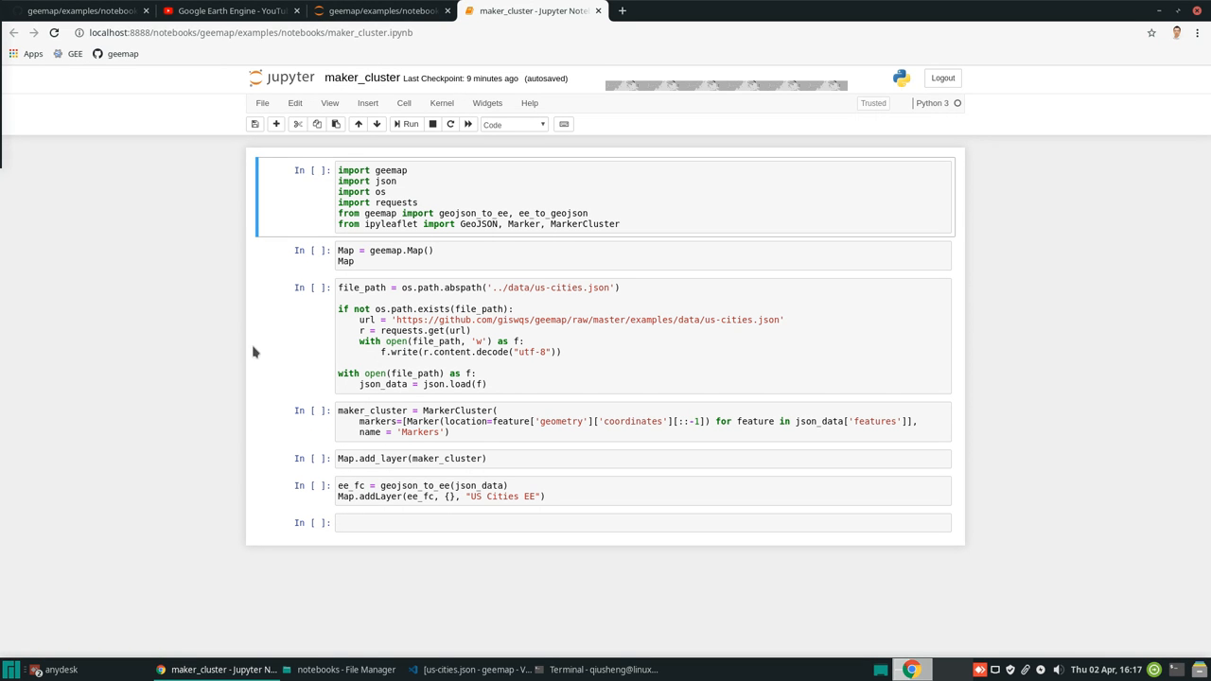
- Review the json, os, requests and geojson_to_ee imports, then run the import cell
{"action": "left_click", "coordinate": [444, 182]}
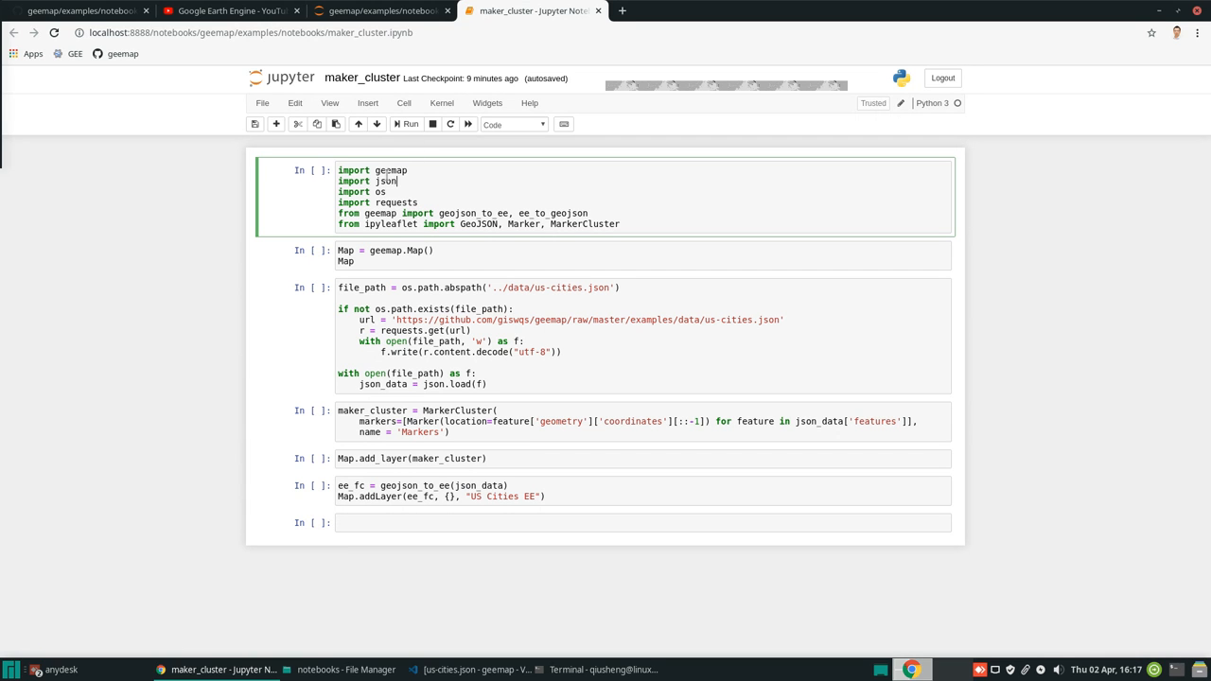
{"action": "double_click", "coordinate": [392, 170]}
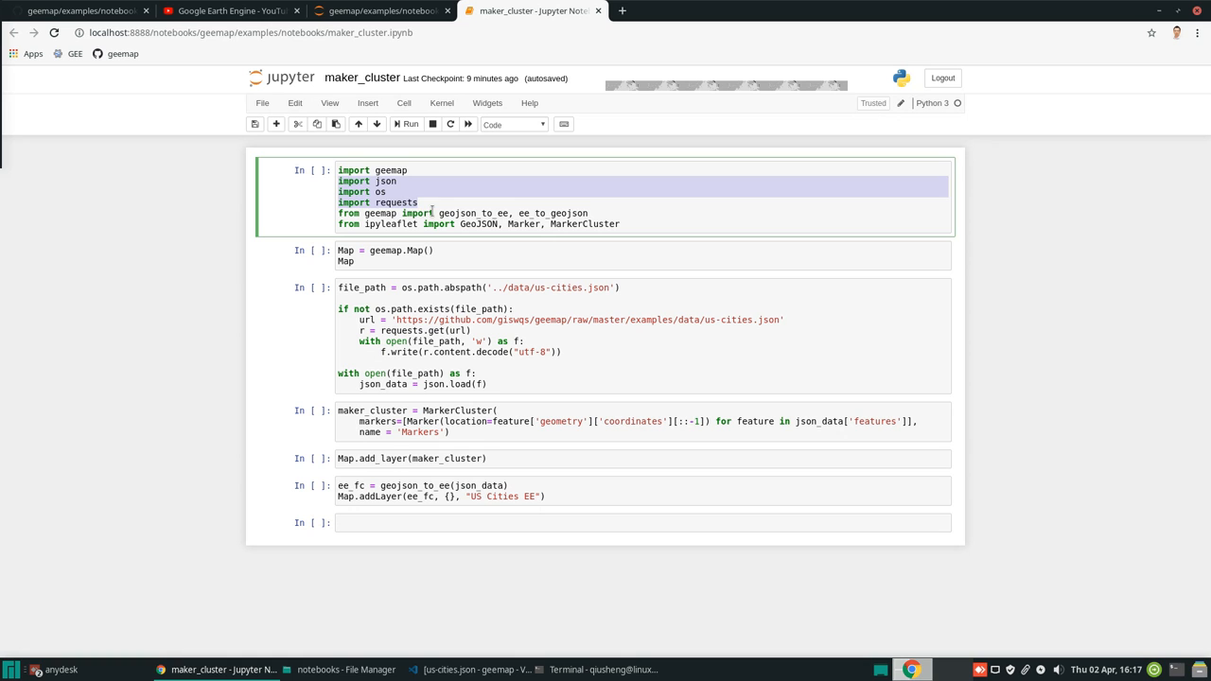
{"action": "double_click", "coordinate": [468, 213]}
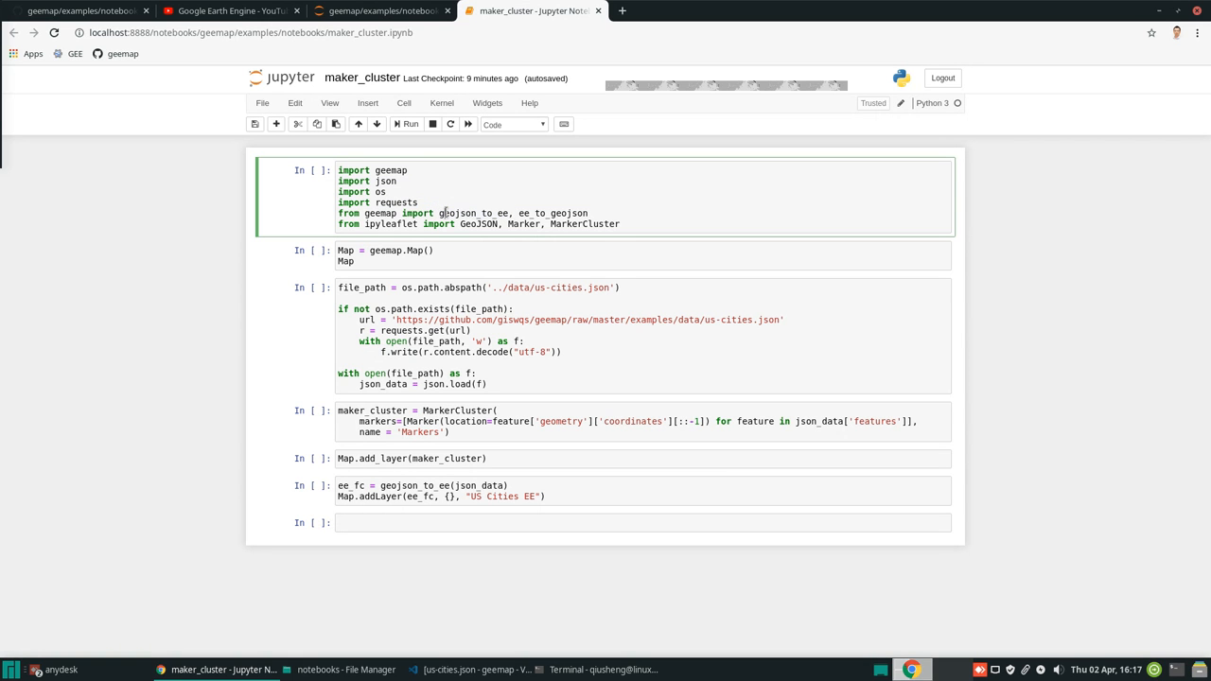
{"action": "double_click", "coordinate": [449, 212]}
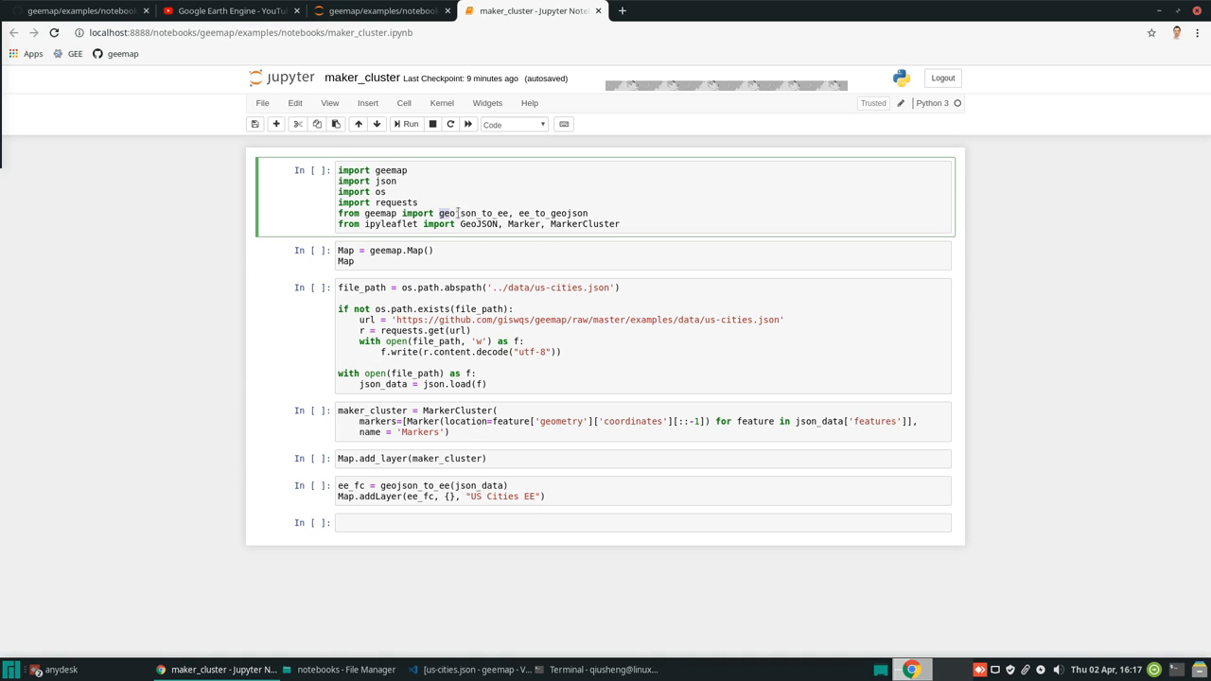
{"action": "double_click", "coordinate": [468, 213]}
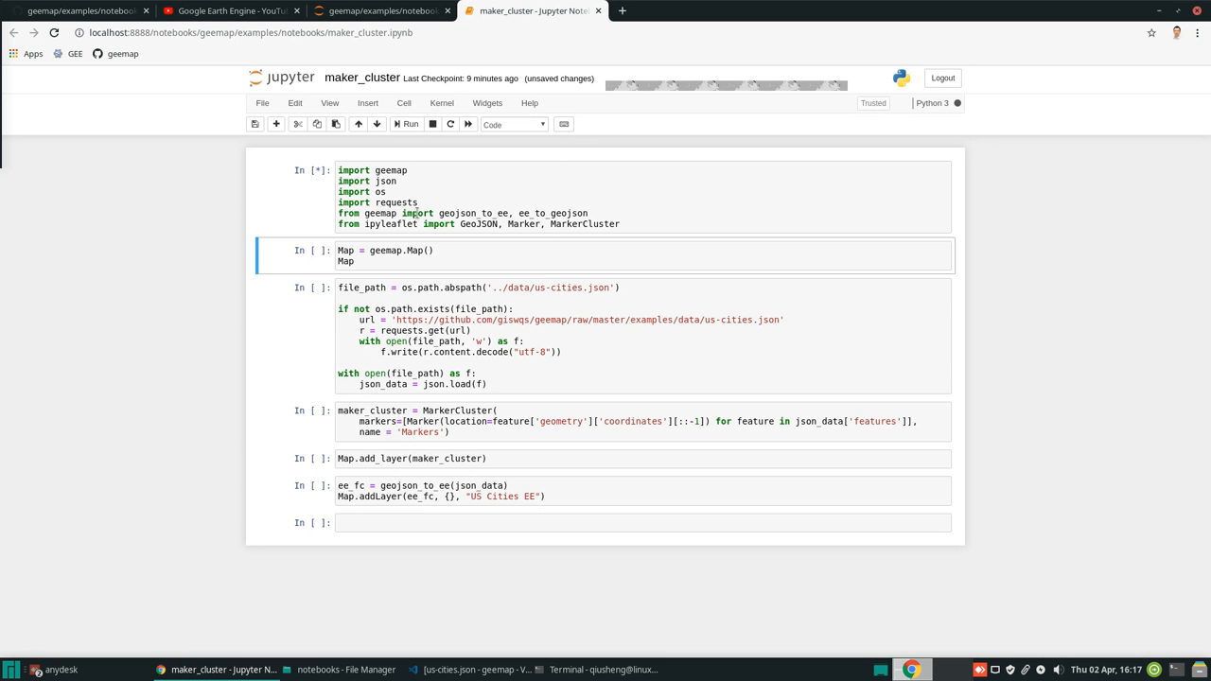
- Run the Map = geemap.Map() cell and scroll to the satellite map
{"action": "left_click", "coordinate": [412, 124]}
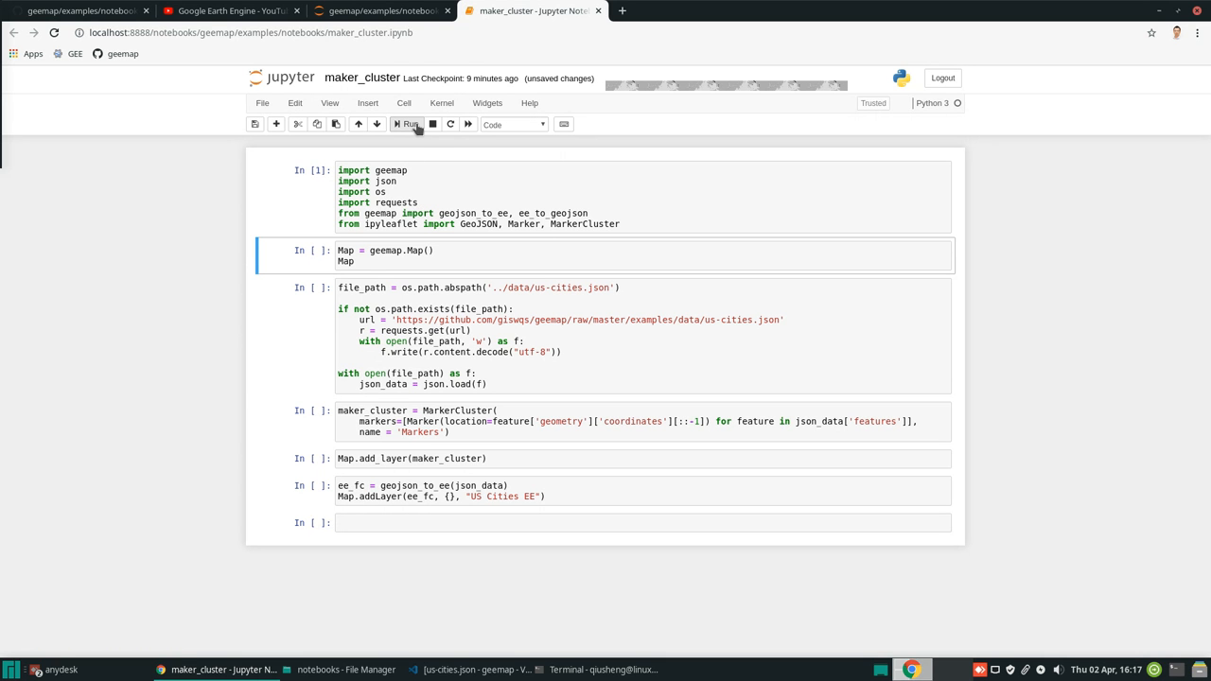
{"action": "left_click", "coordinate": [412, 124]}
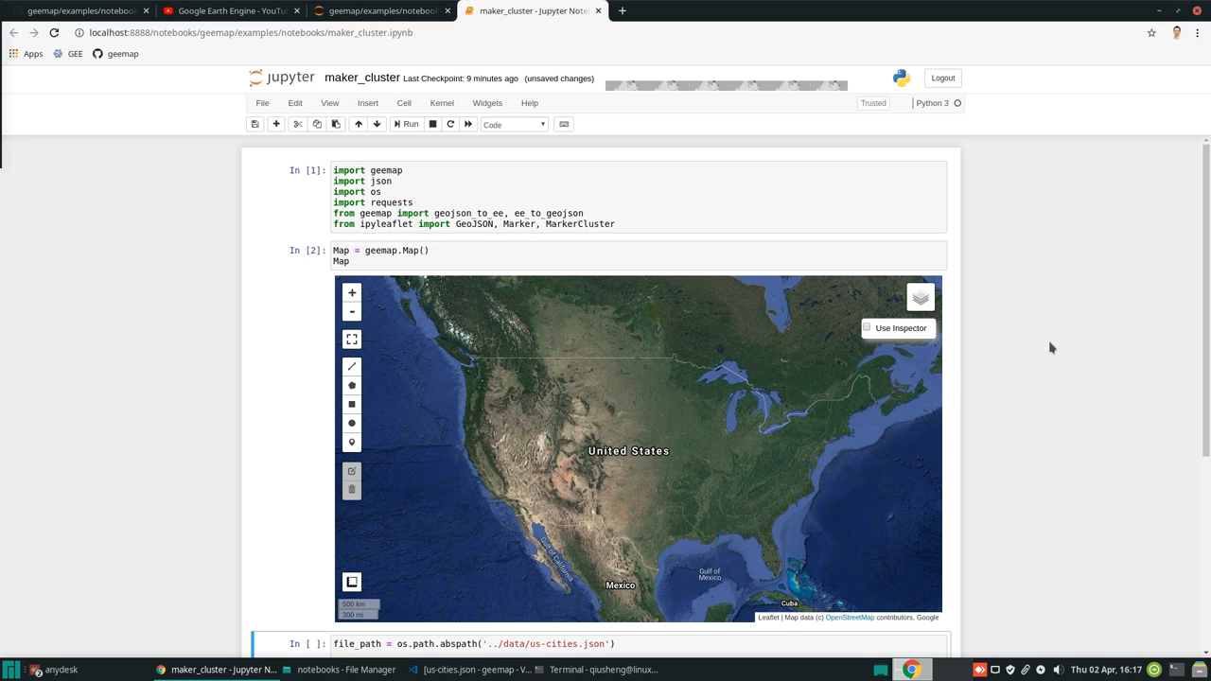
{"action": "scroll", "scroll_direction": "down", "scroll_amount": 3}
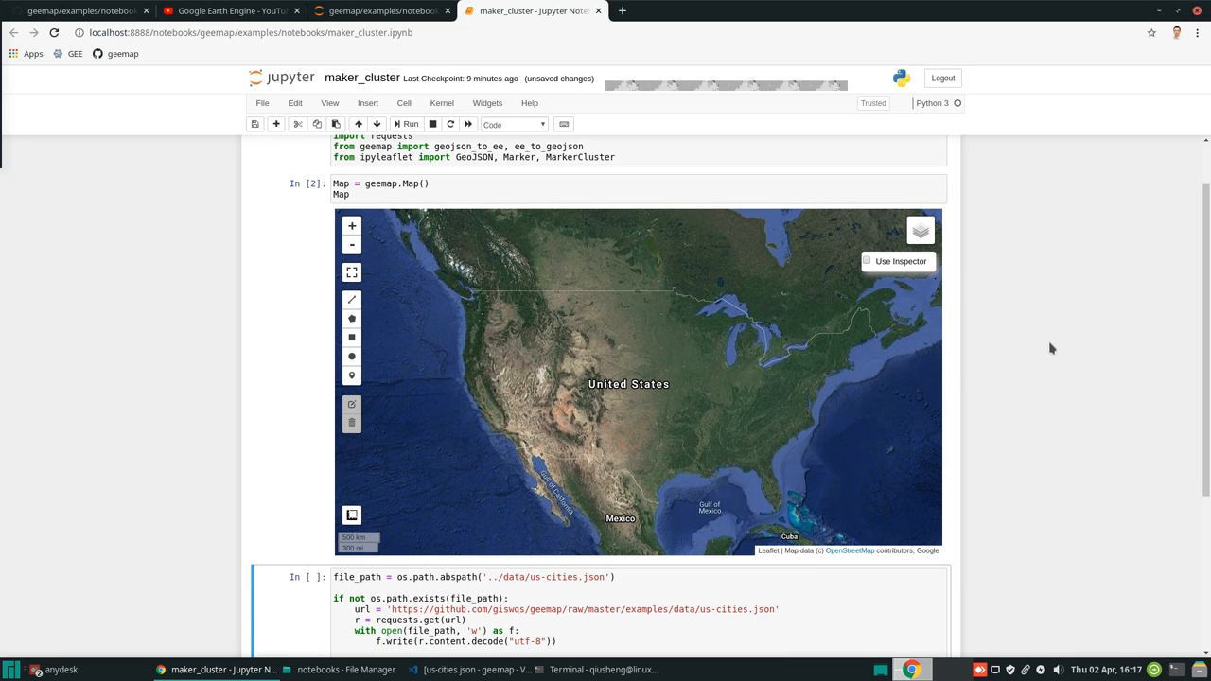
{"action": "mouse_move", "coordinate": [641, 387]}
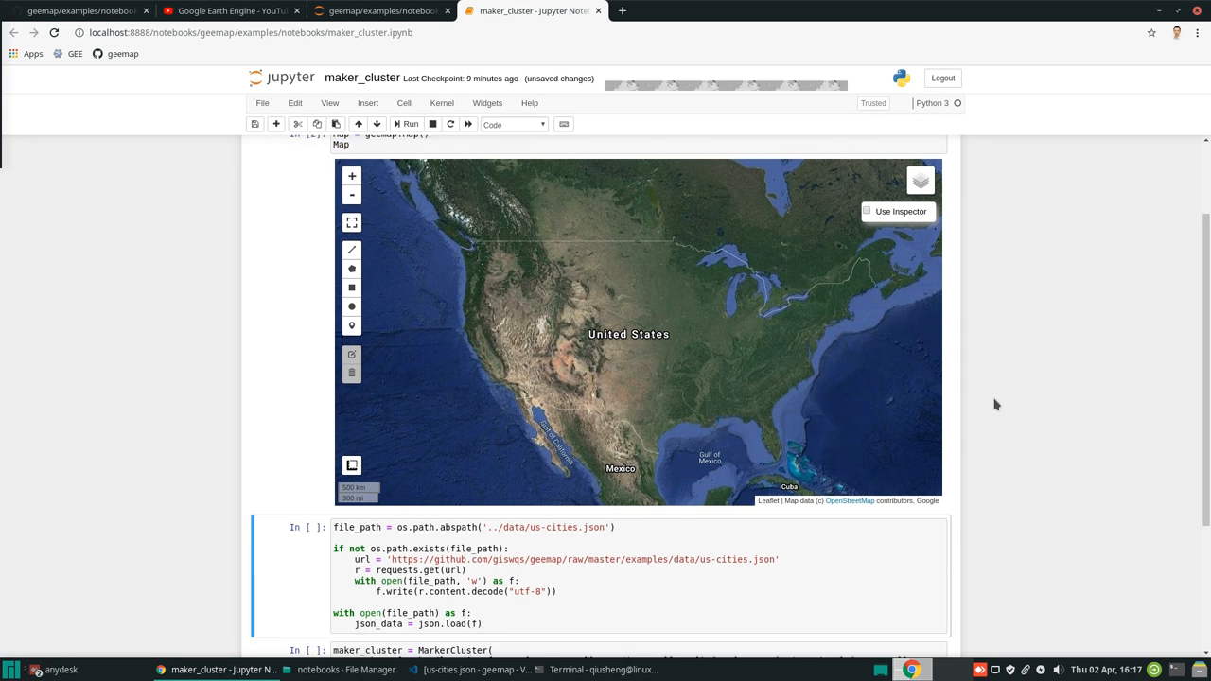
{"action": "scroll", "scroll_direction": "down", "scroll_amount": 3}
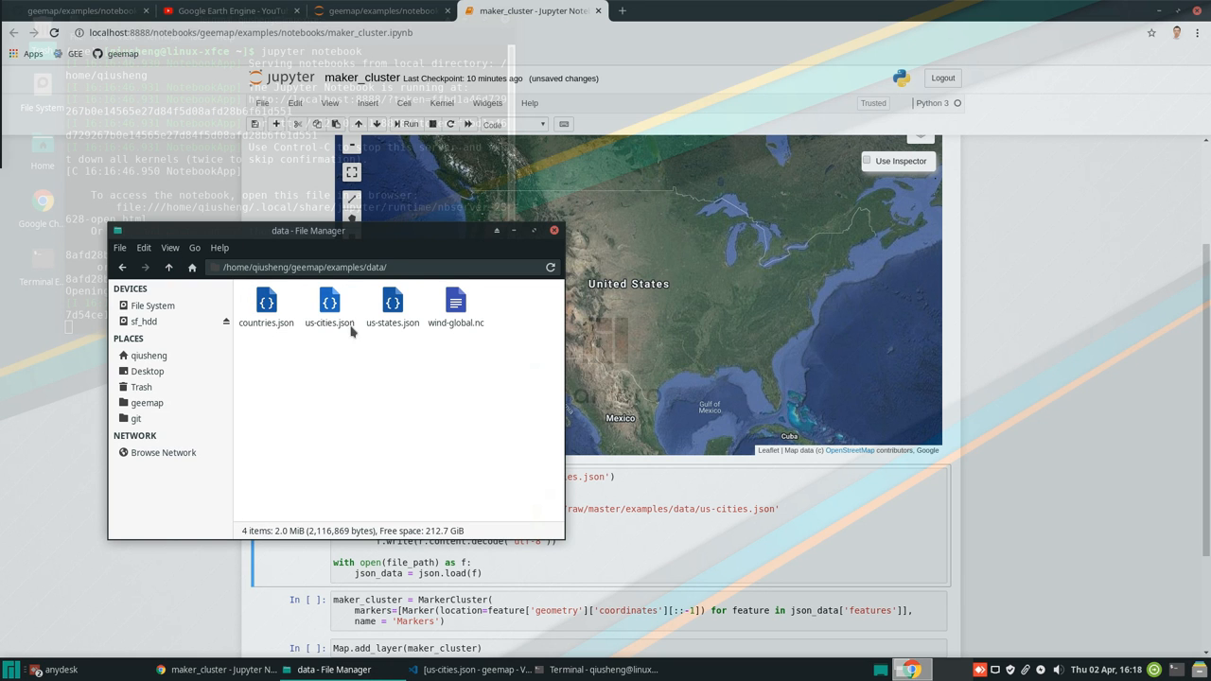
- Return to maker_cluster and inspect the us-cities.json download URL in the loading cell
{"action": "left_click", "coordinate": [329, 303]}
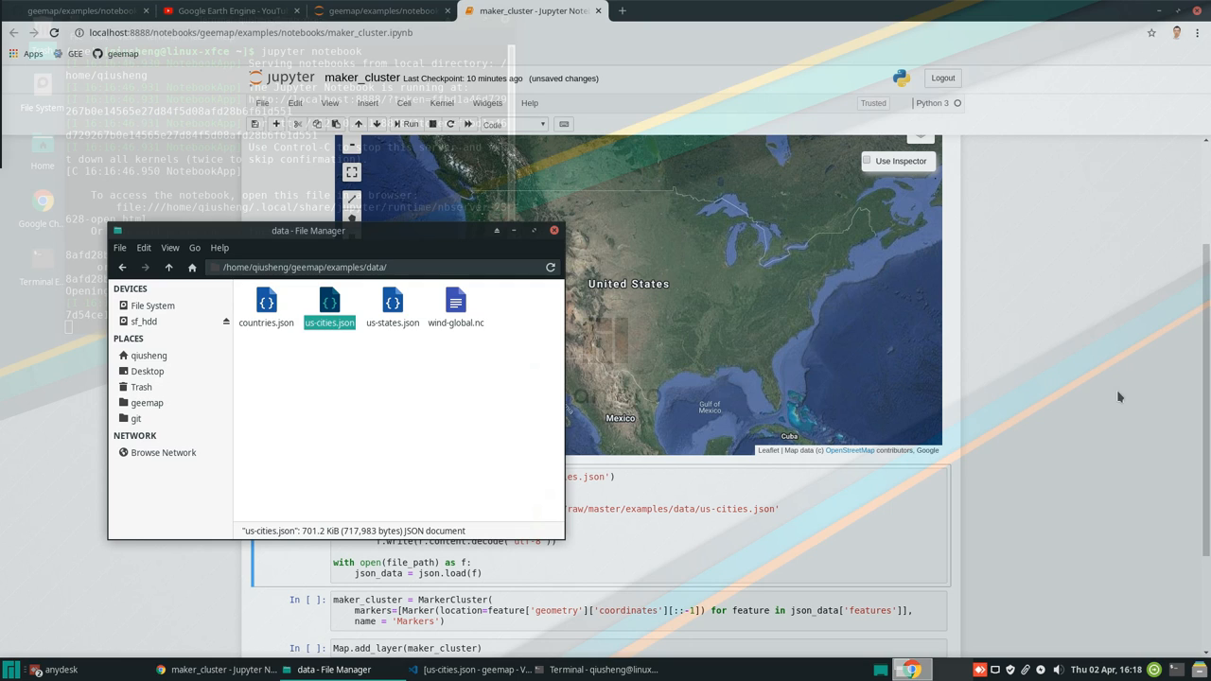
{"action": "left_click", "coordinate": [553, 230]}
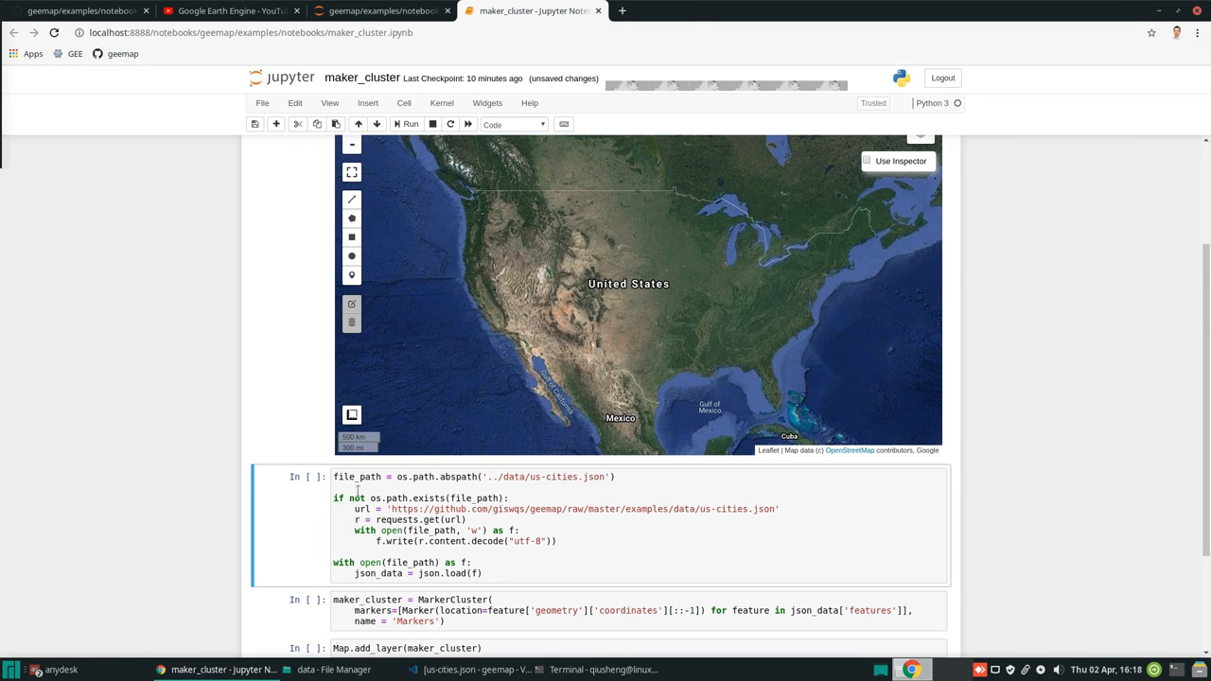
{"action": "left_click", "coordinate": [379, 497]}
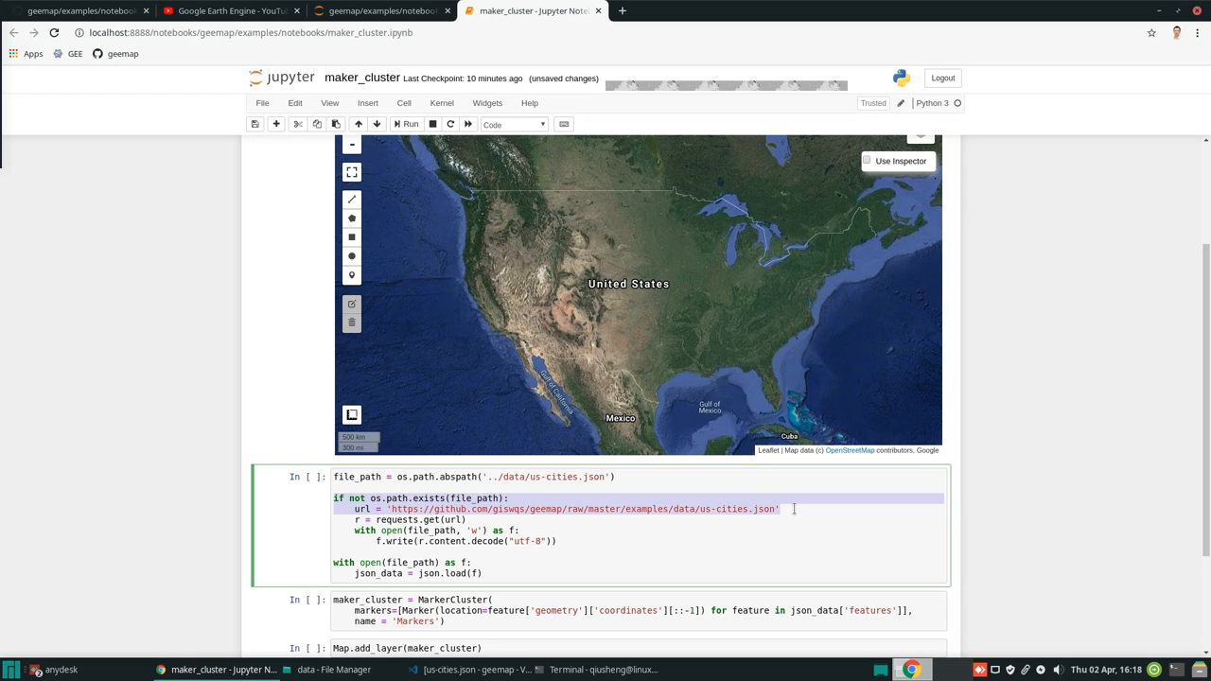
{"action": "left_click_drag", "start_coordinate": [795, 508], "coordinate": [567, 541]}
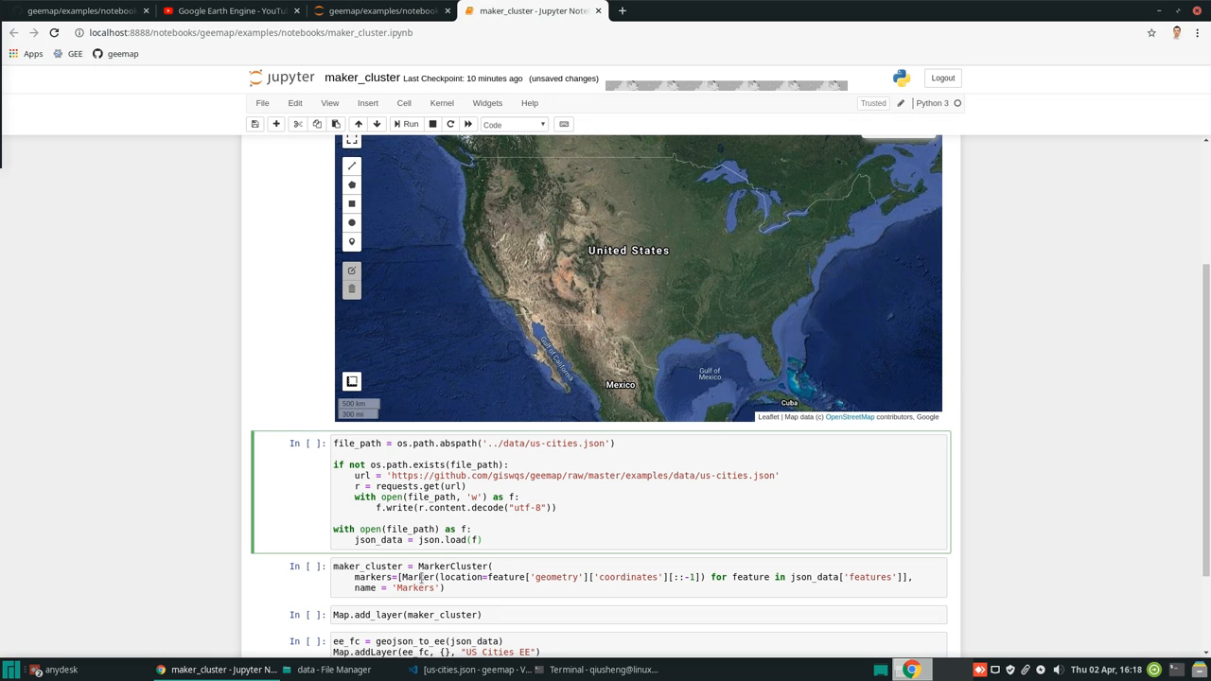
- Run the loading cell, then run the MarkerCluster cell
{"action": "left_click", "coordinate": [482, 539]}
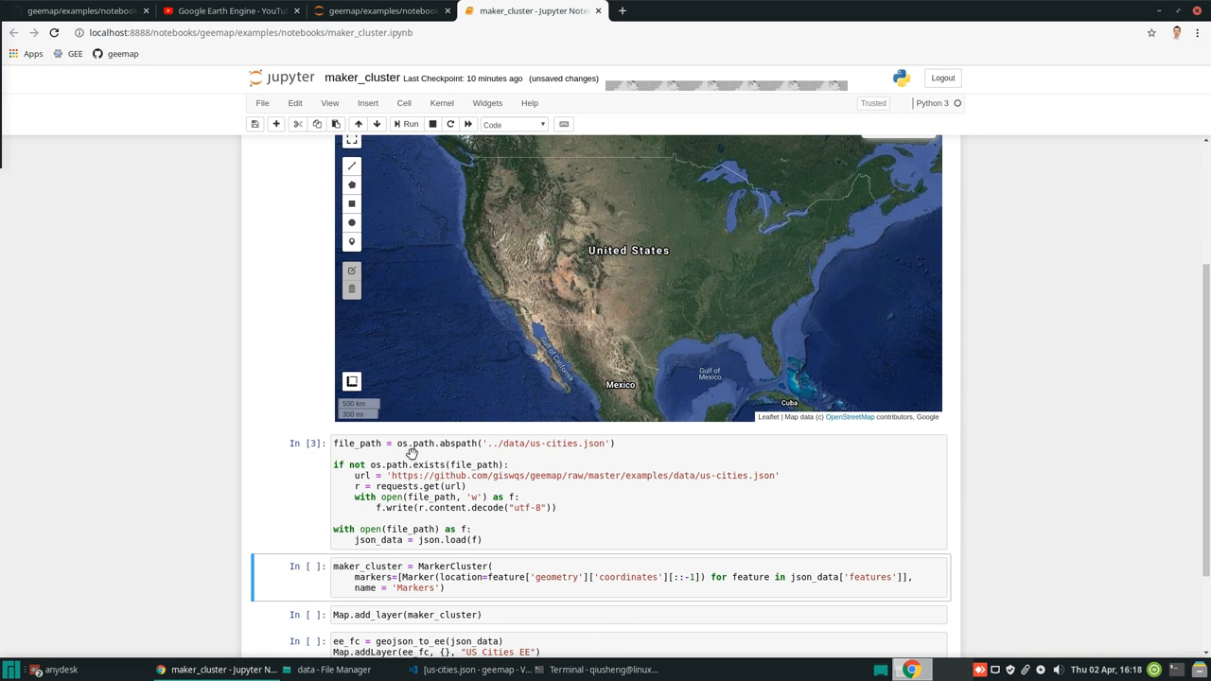
{"action": "scroll", "scroll_direction": "down", "scroll_amount": 3}
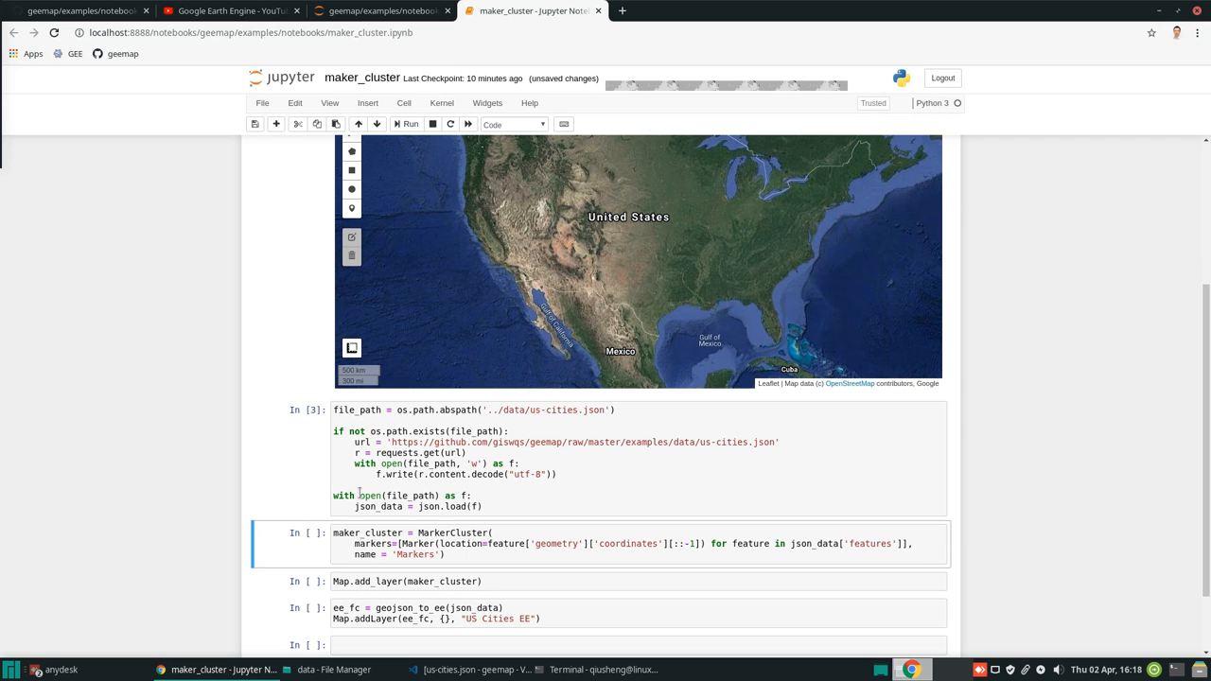
{"action": "left_click", "coordinate": [405, 124]}
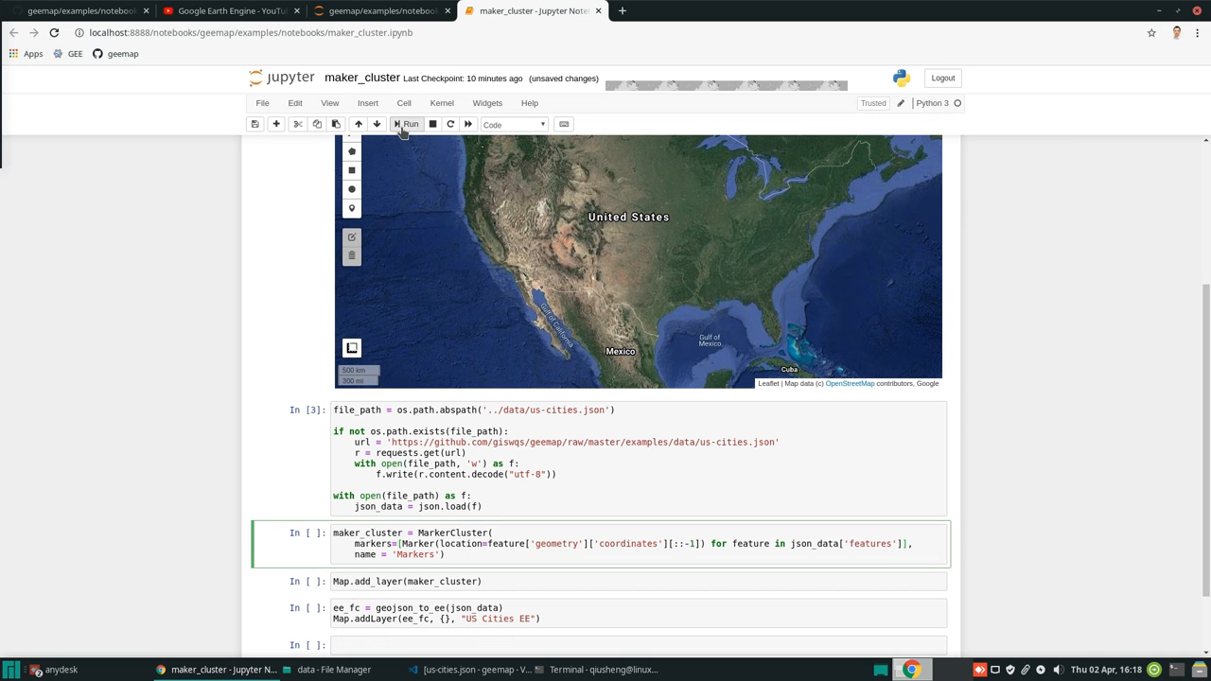
{"action": "left_click", "coordinate": [417, 124]}
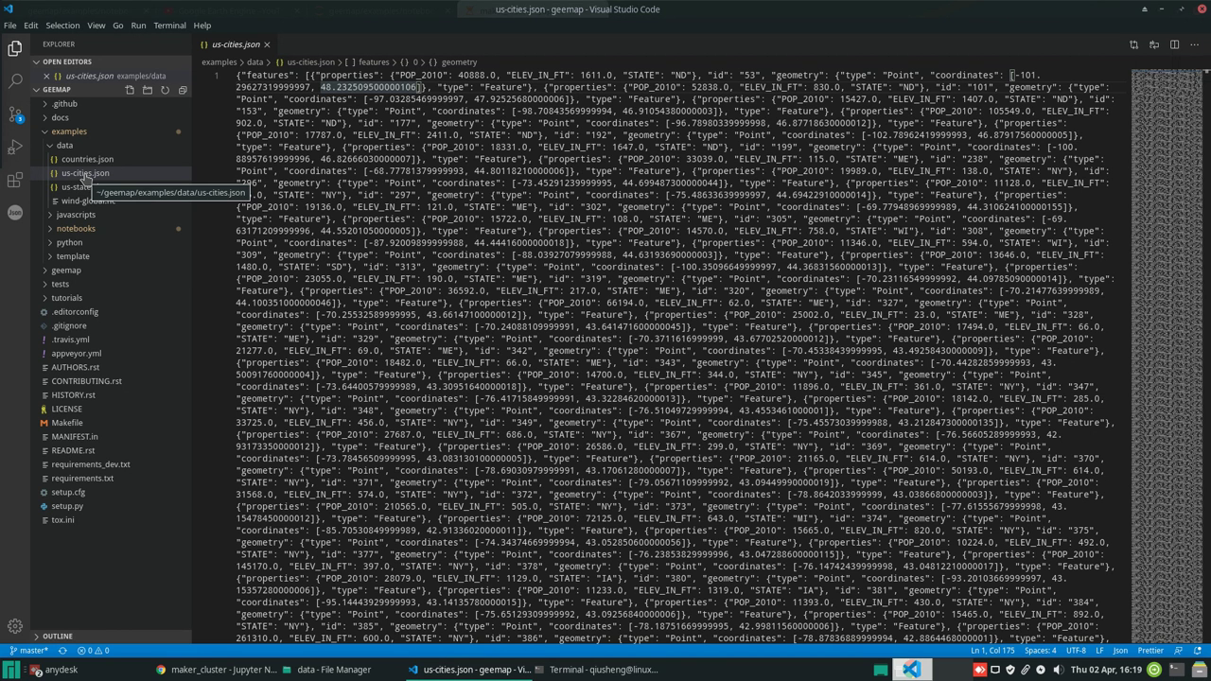
- Scroll through us-cities.json and select the first city's coordinates
{"action": "scroll", "scroll_direction": "down", "scroll_amount": 3}
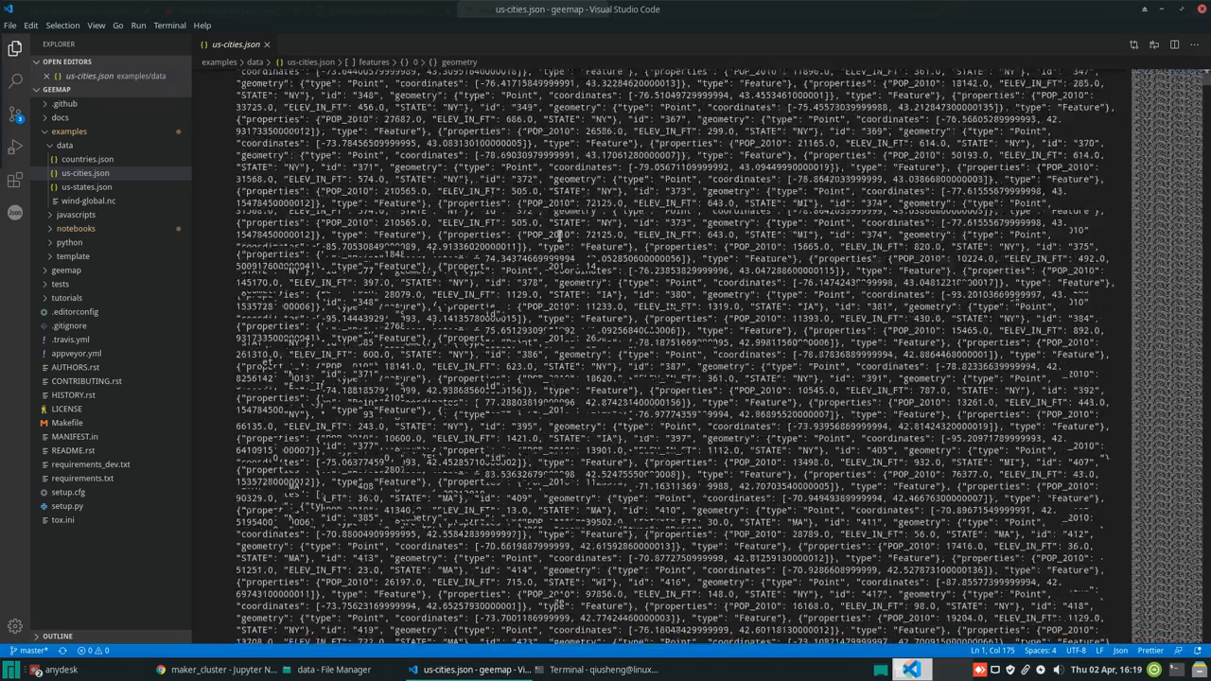
{"action": "scroll", "scroll_direction": "down", "scroll_amount": 3}
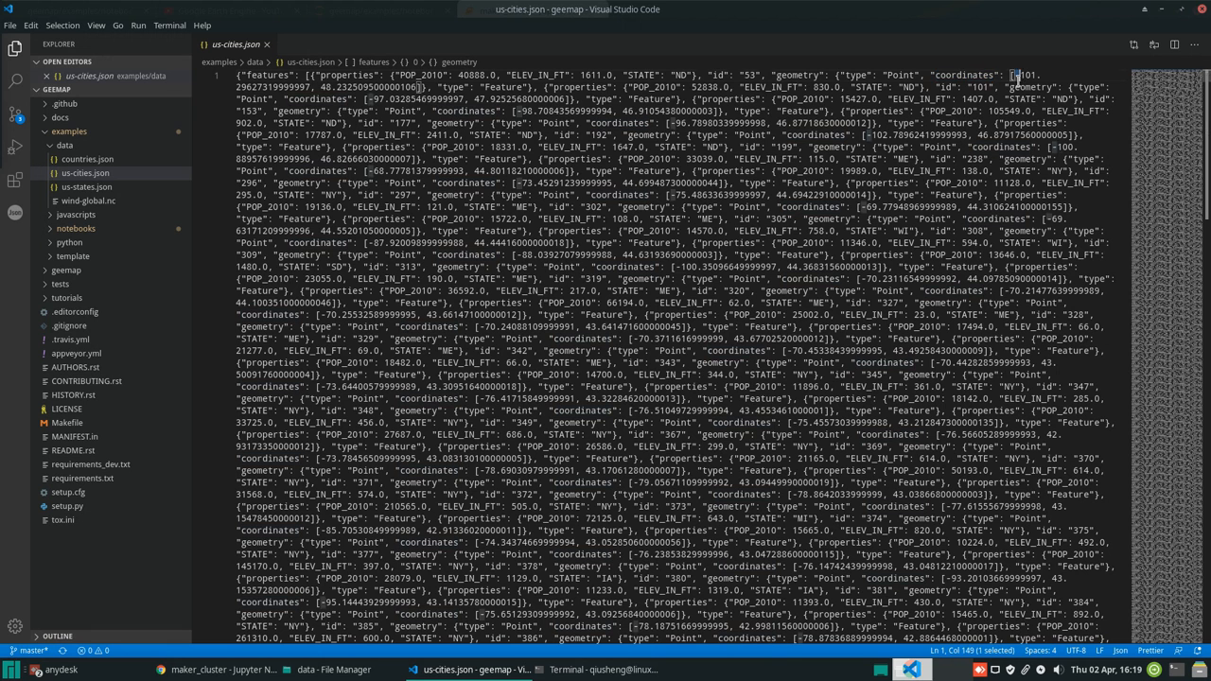
{"action": "left_click_drag", "start_coordinate": [1012, 75], "coordinate": [426, 86]}
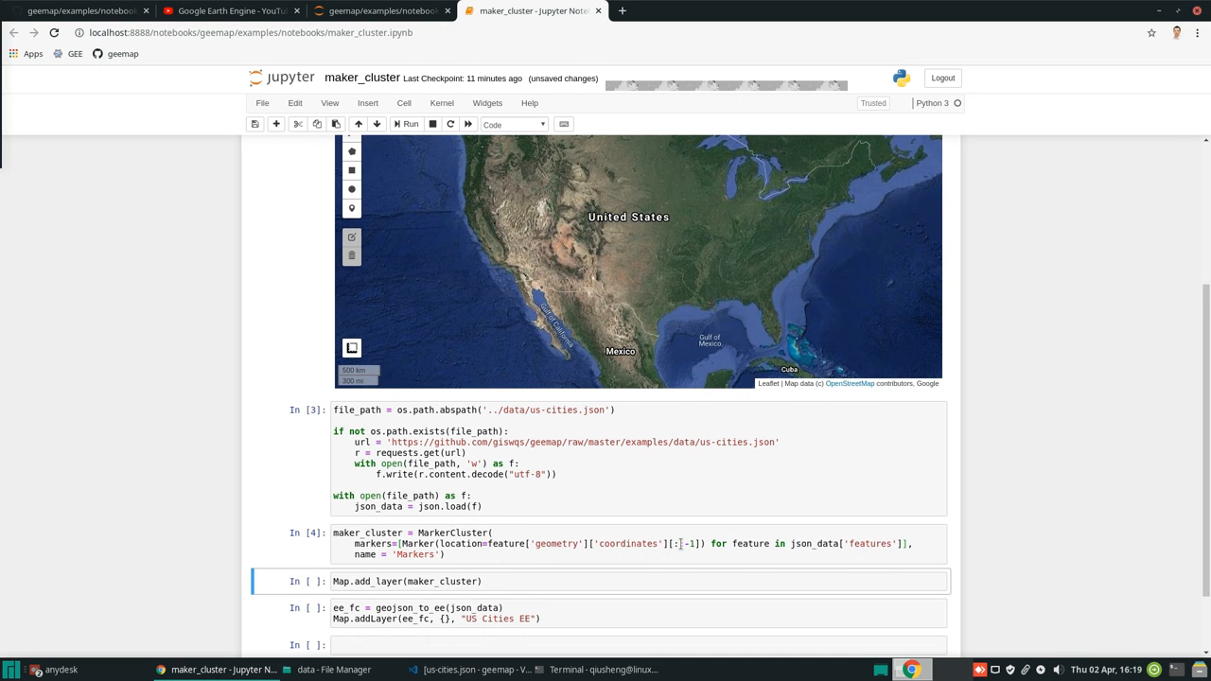
- Run Map.add_layer(maker_cluster) to add the Markers layer
{"action": "left_click", "coordinate": [688, 543]}
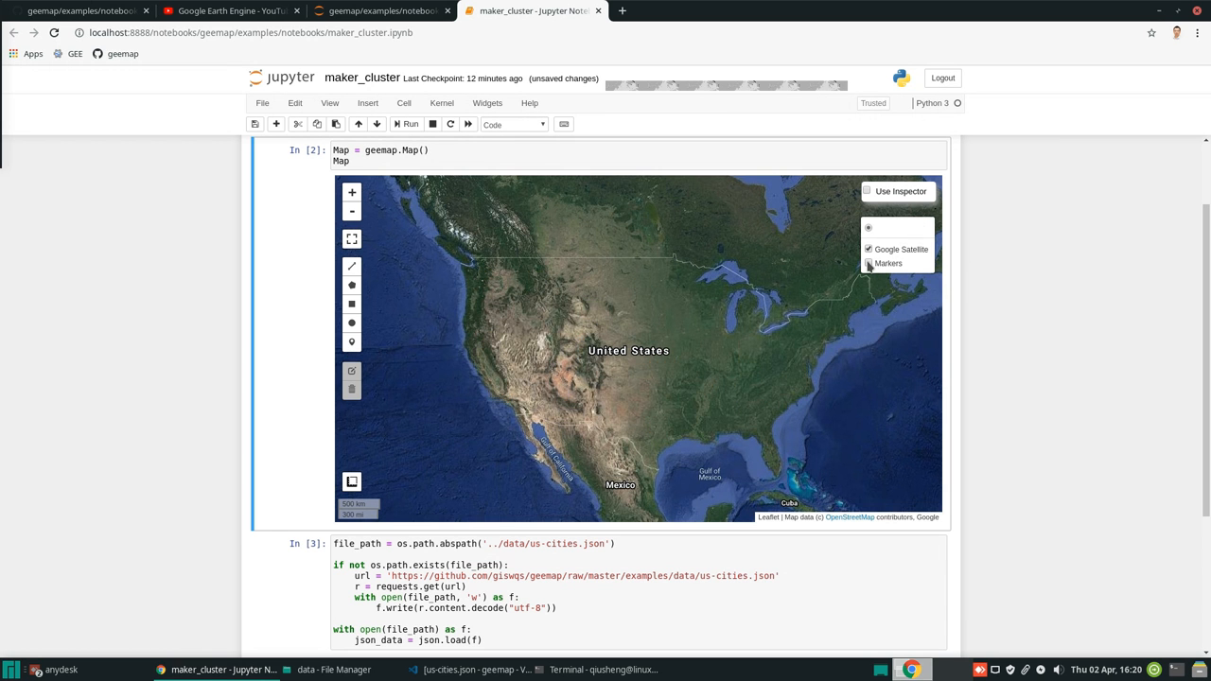
- Show the Markers layer and expand the Missouri cluster into individual city pins
{"action": "left_click", "coordinate": [869, 263]}
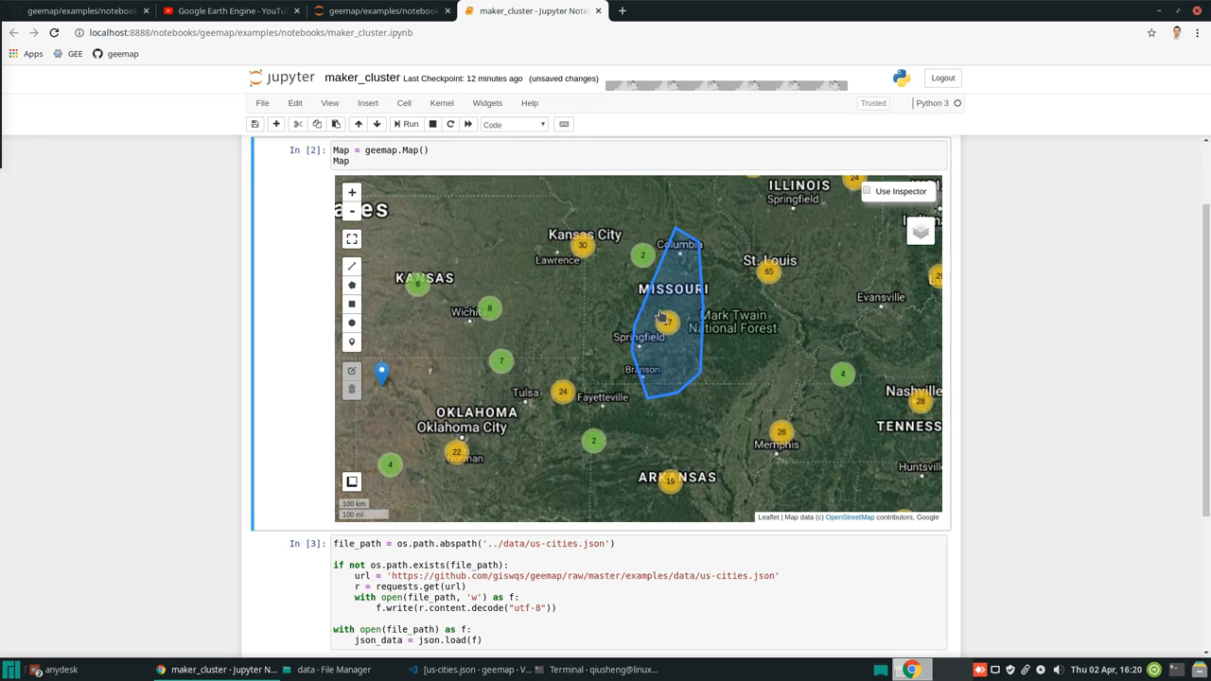
{"action": "left_click", "coordinate": [351, 193]}
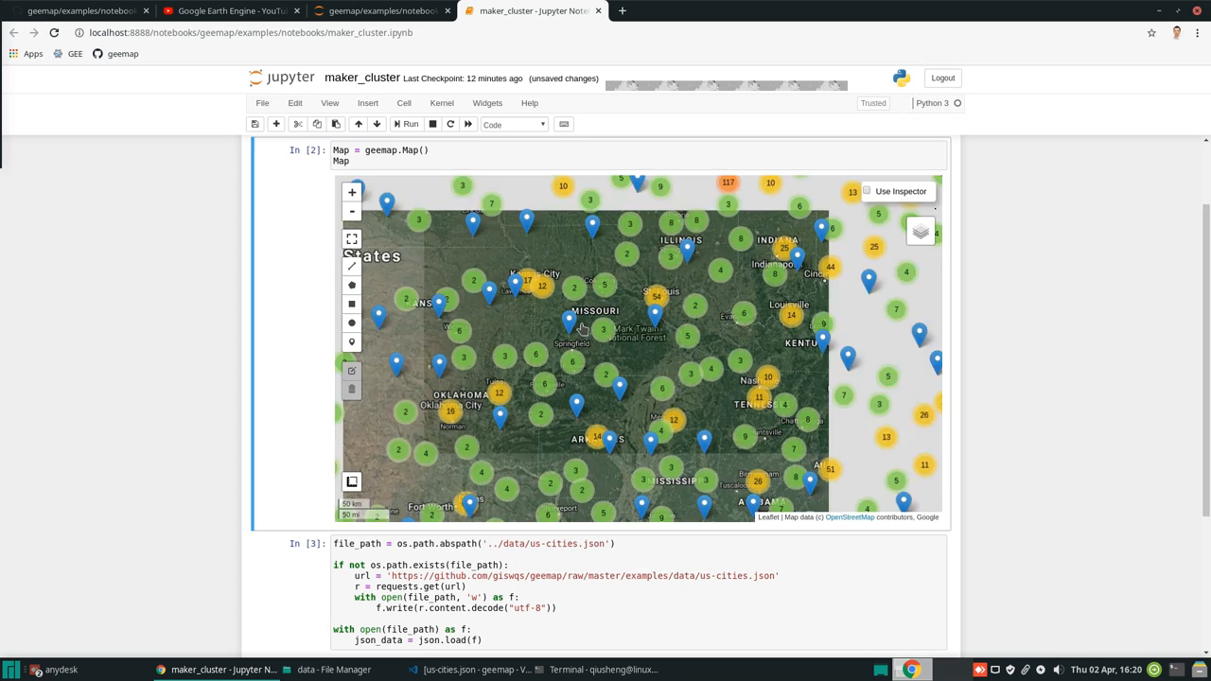
{"action": "scroll", "scroll_direction": "down", "scroll_amount": 3}
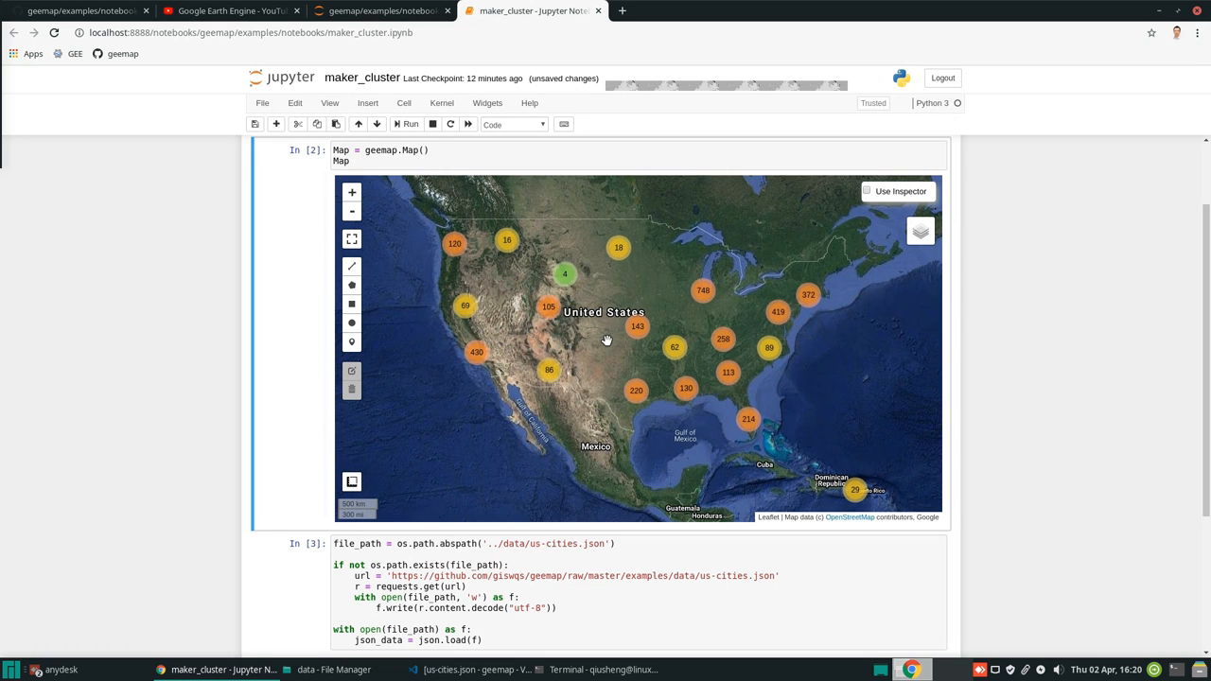
{"action": "mouse_move", "coordinate": [1027, 401]}
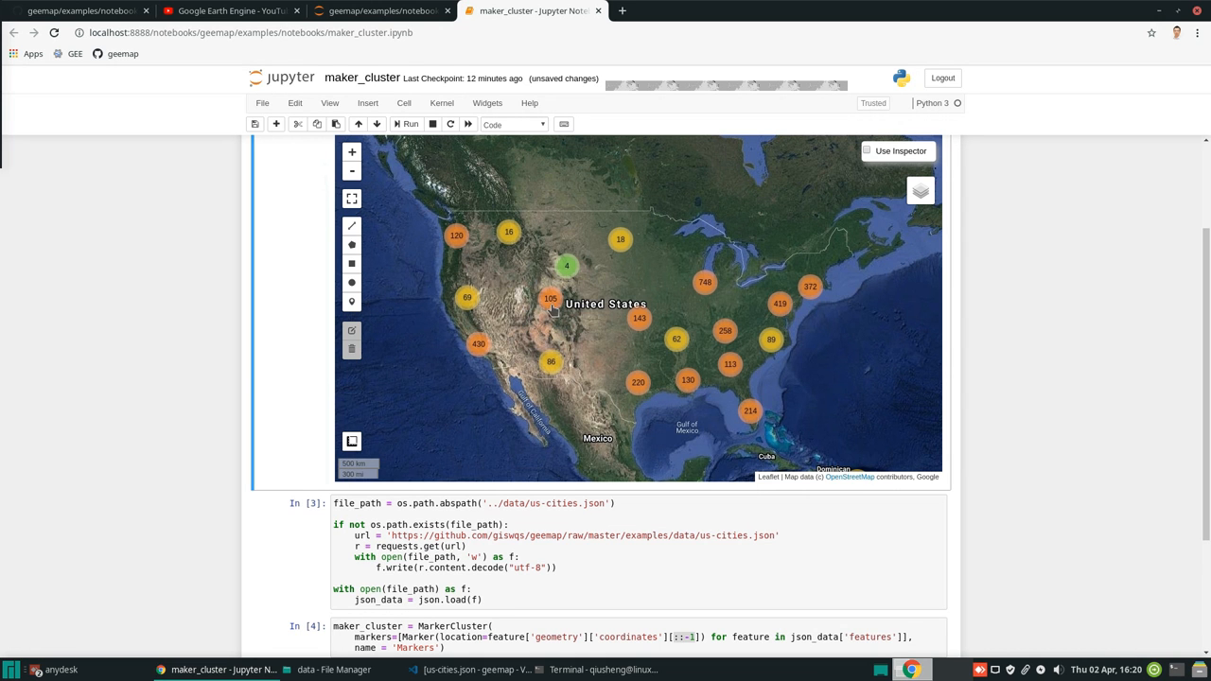
{"action": "mouse_move", "coordinate": [746, 309]}
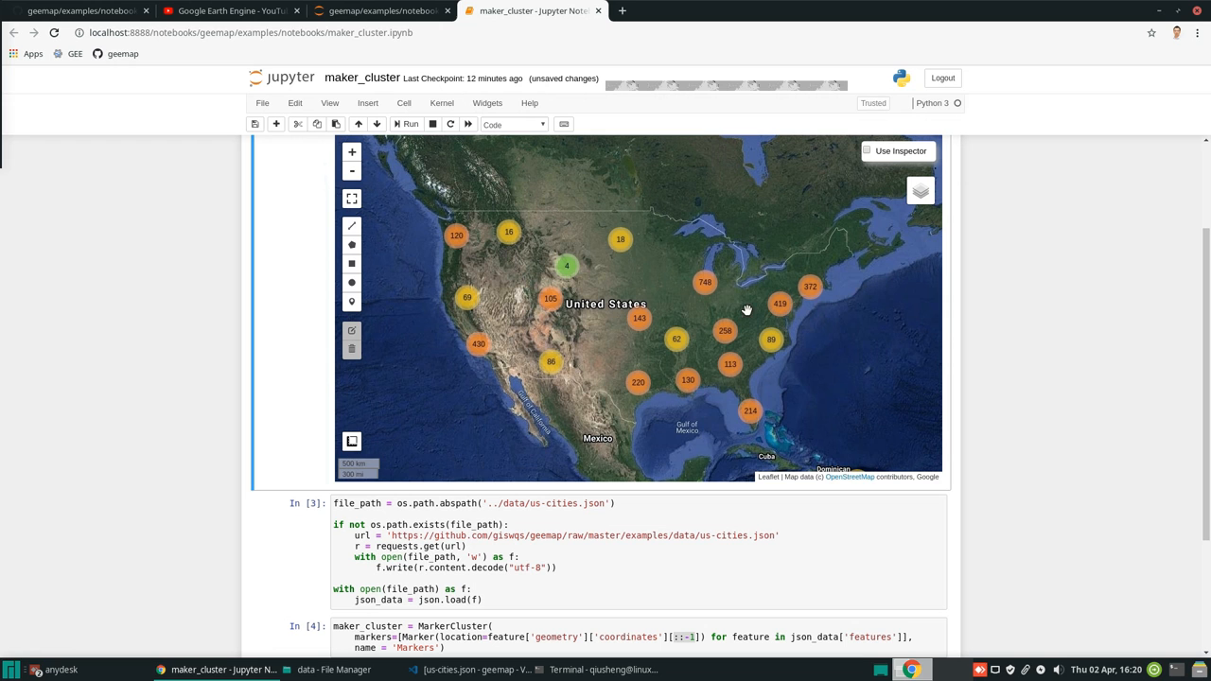
{"action": "mouse_move", "coordinate": [545, 288]}
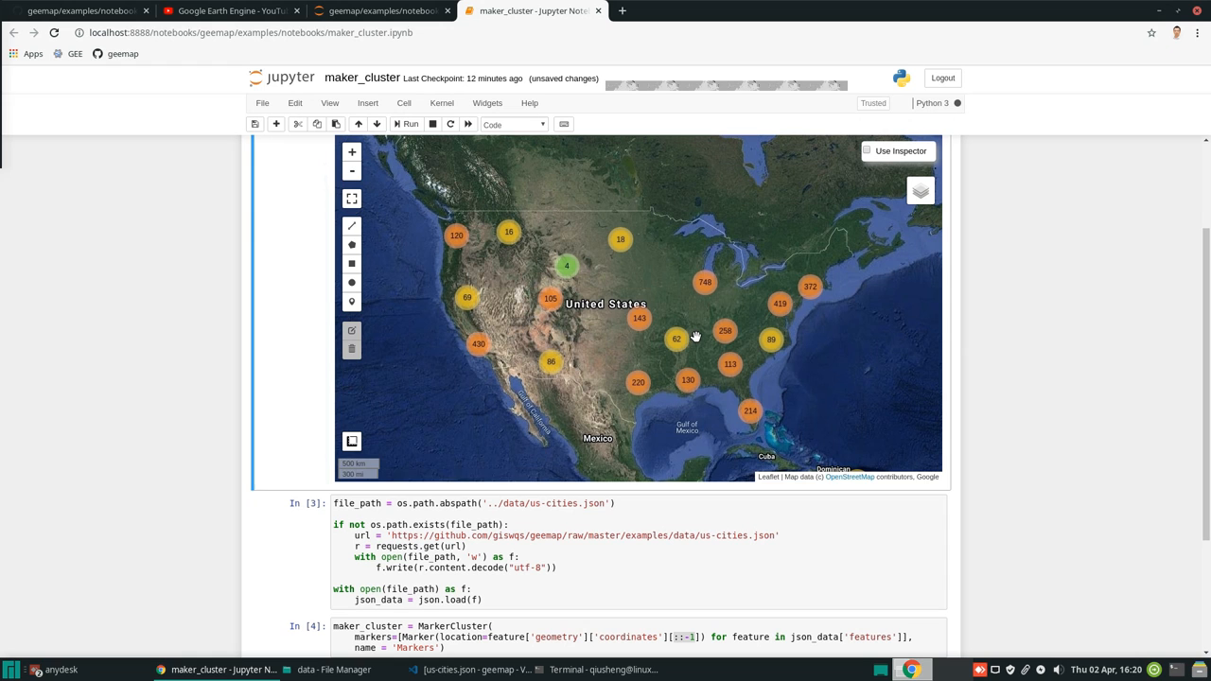
{"action": "mouse_move", "coordinate": [760, 318]}
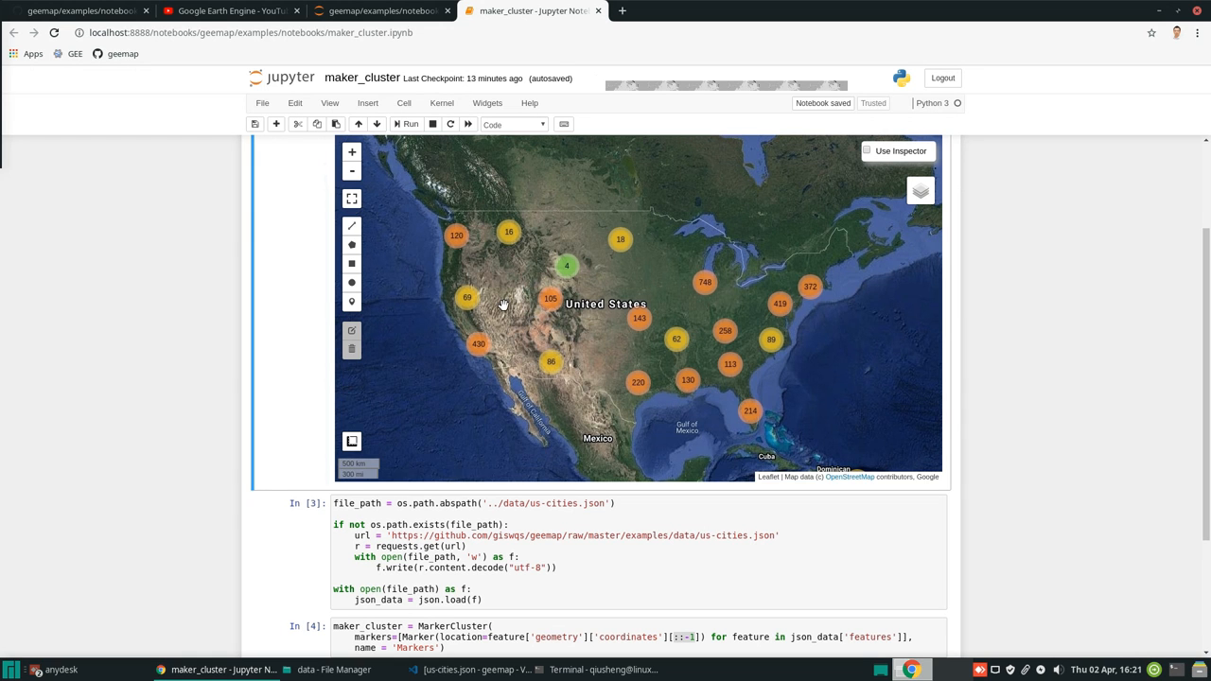
{"action": "mouse_move", "coordinate": [635, 284]}
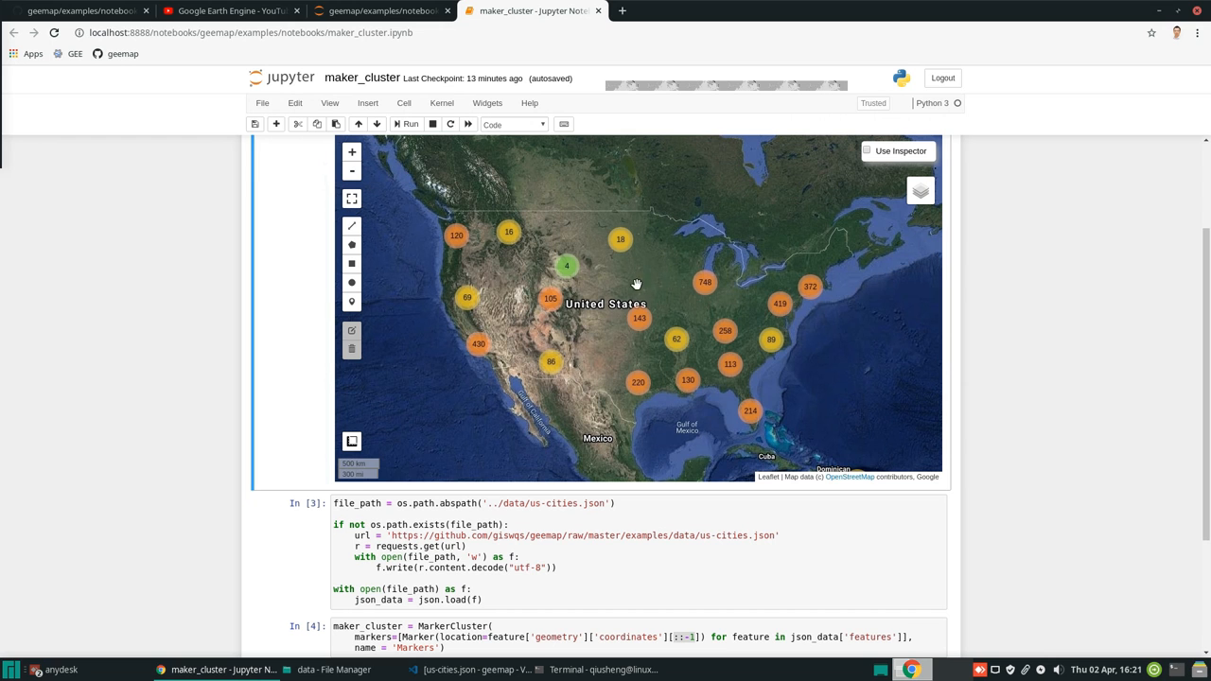
{"action": "mouse_move", "coordinate": [560, 360]}
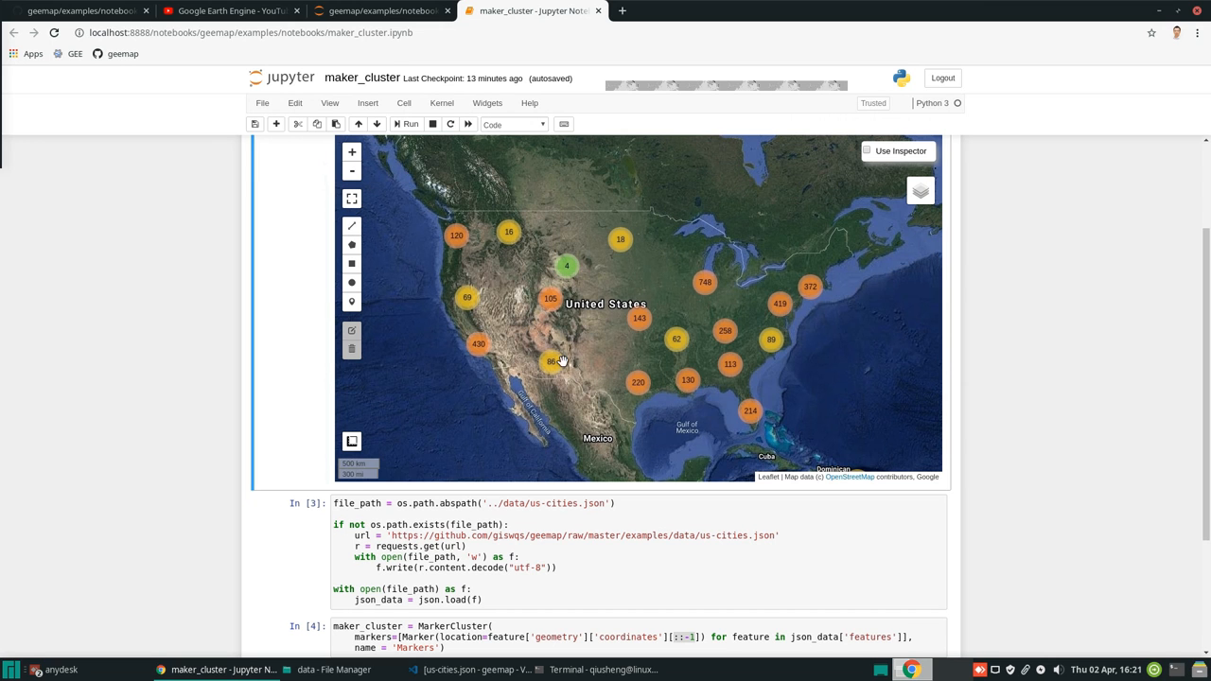
{"action": "scroll", "scroll_direction": "down", "scroll_amount": 3}
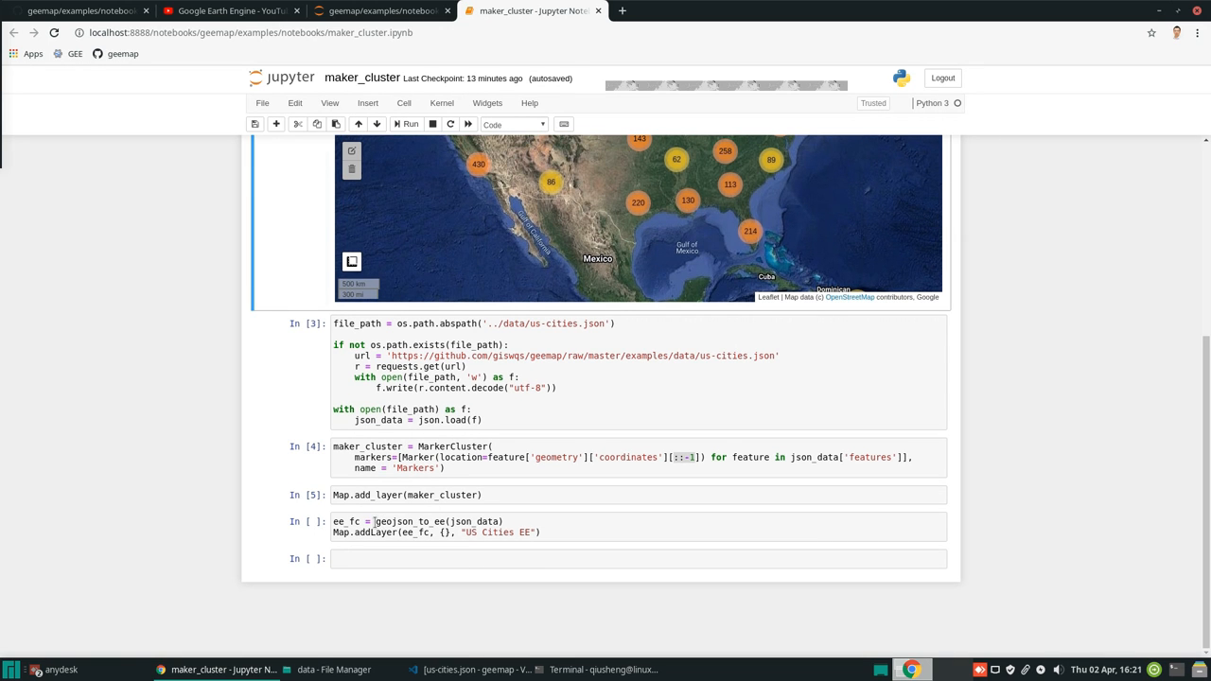
- Run the geojson_to_ee cell to overlay all US cities as the 'US Cities EE' point layer
{"action": "double_click", "coordinate": [407, 521]}
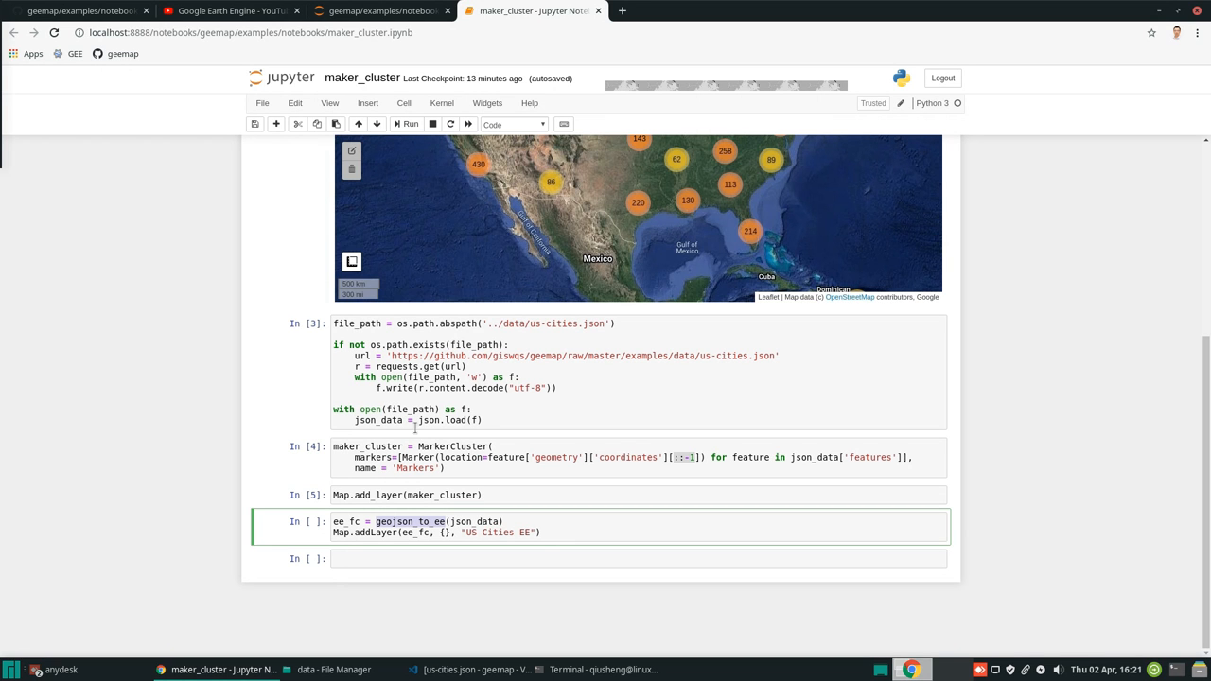
{"action": "mouse_move", "coordinate": [480, 534]}
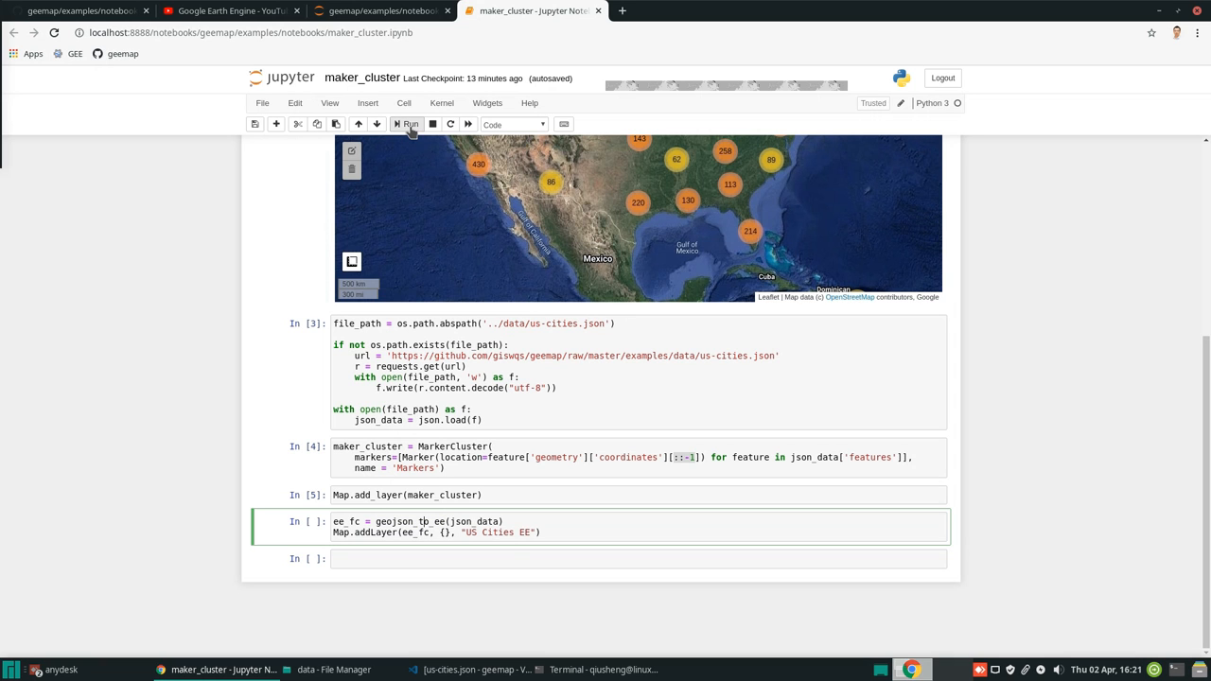
{"action": "left_click", "coordinate": [407, 124]}
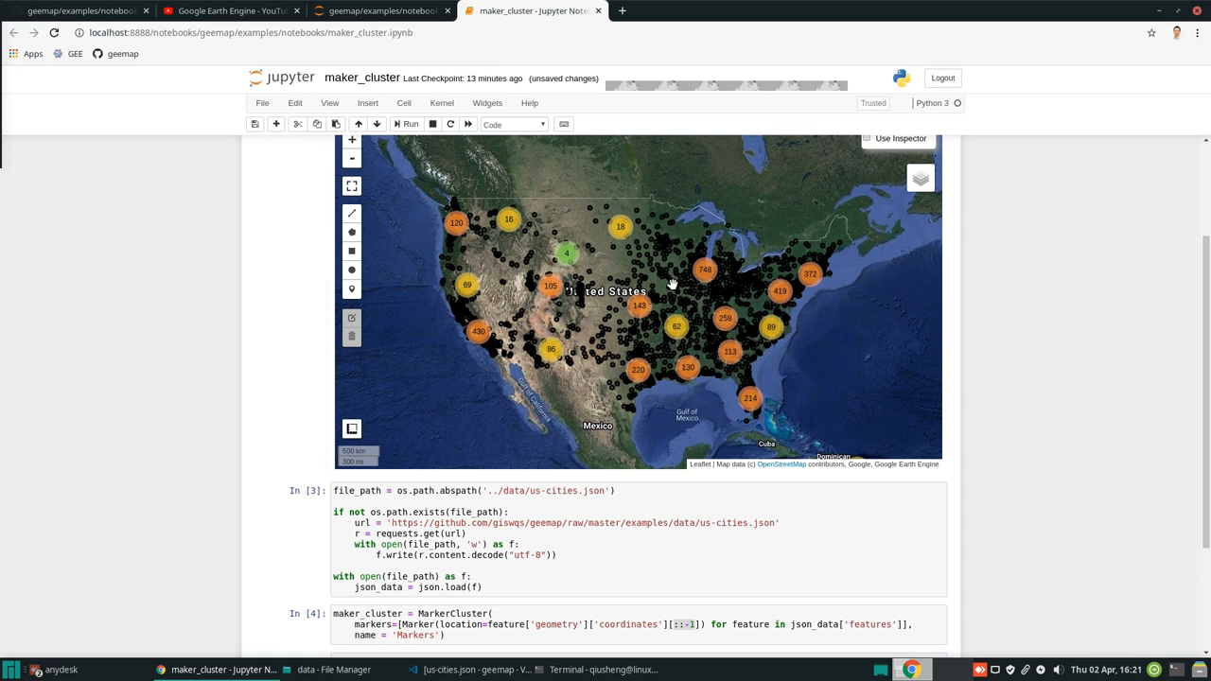
{"action": "mouse_move", "coordinate": [745, 270]}
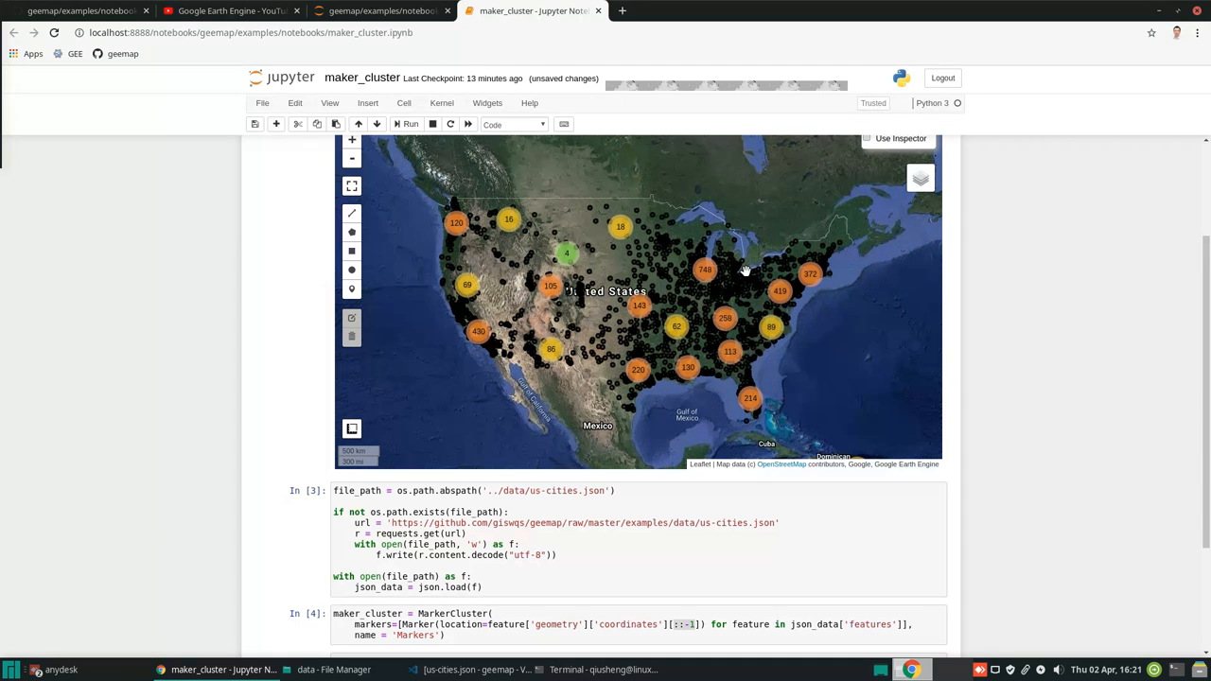
{"action": "mouse_move", "coordinate": [743, 273]}
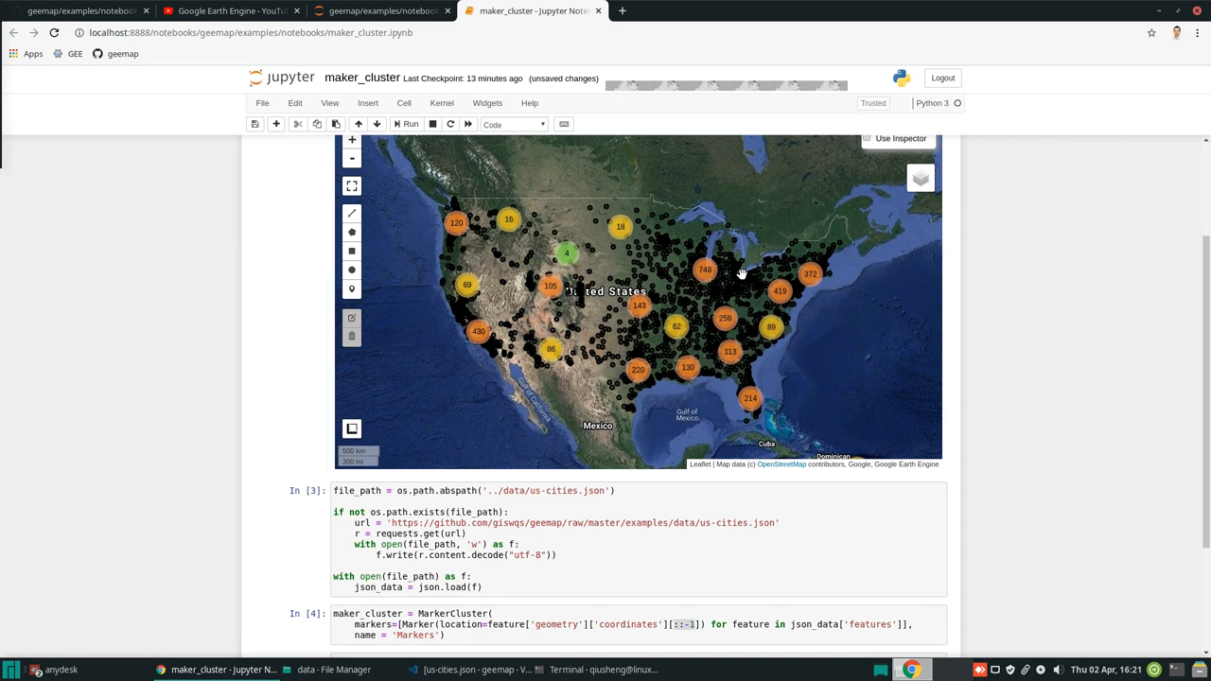
{"action": "mouse_move", "coordinate": [732, 277]}
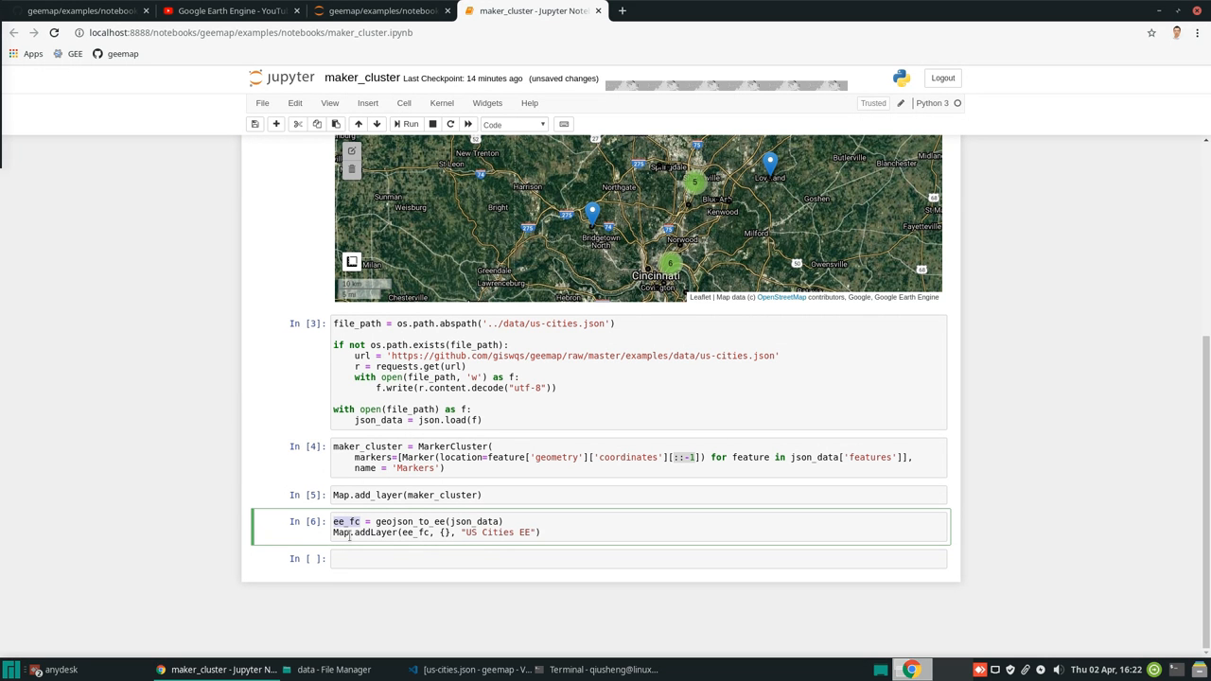
{"action": "mouse_move", "coordinate": [1206, 511]}
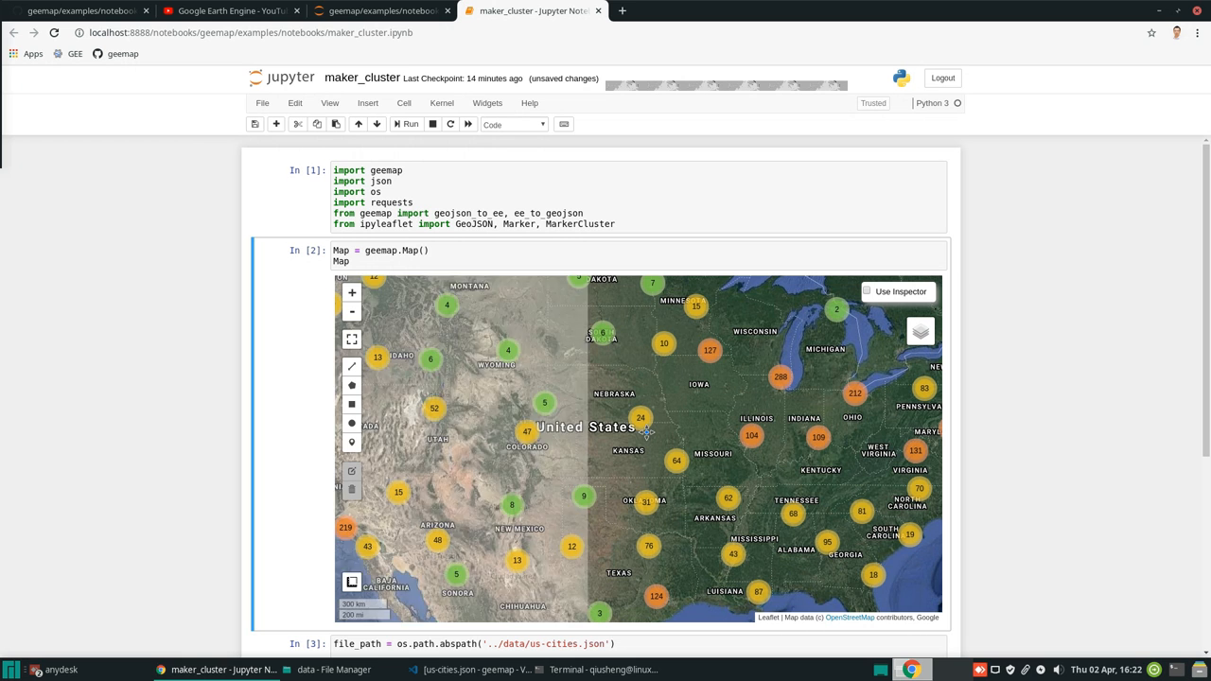
{"action": "mouse_move", "coordinate": [1032, 333]}
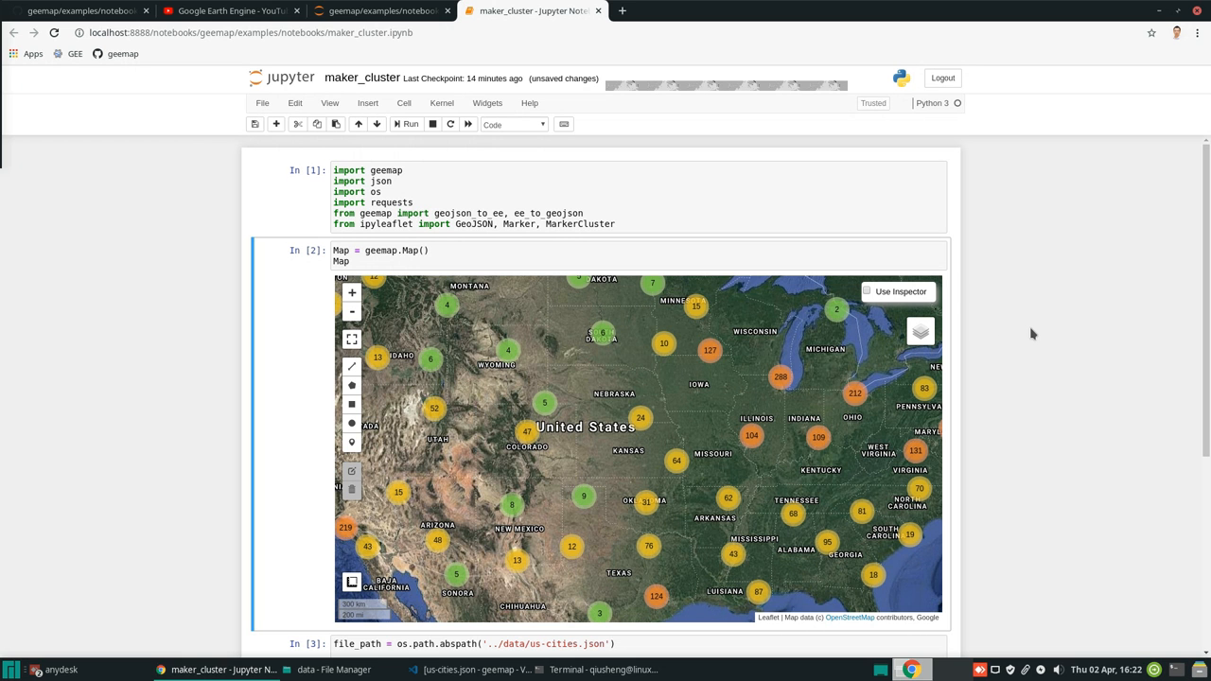